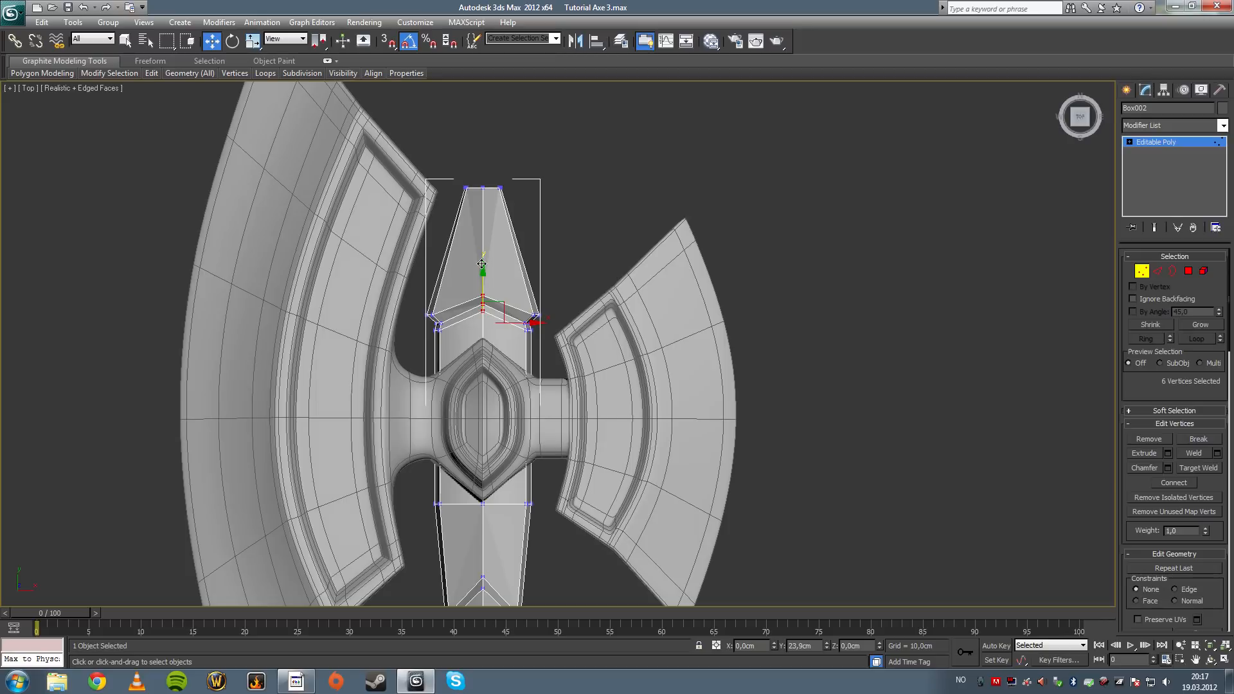
# - Select the handle-end vertices and pull the tip vertex out into a faceted point
pyautogui.click(541, 229)
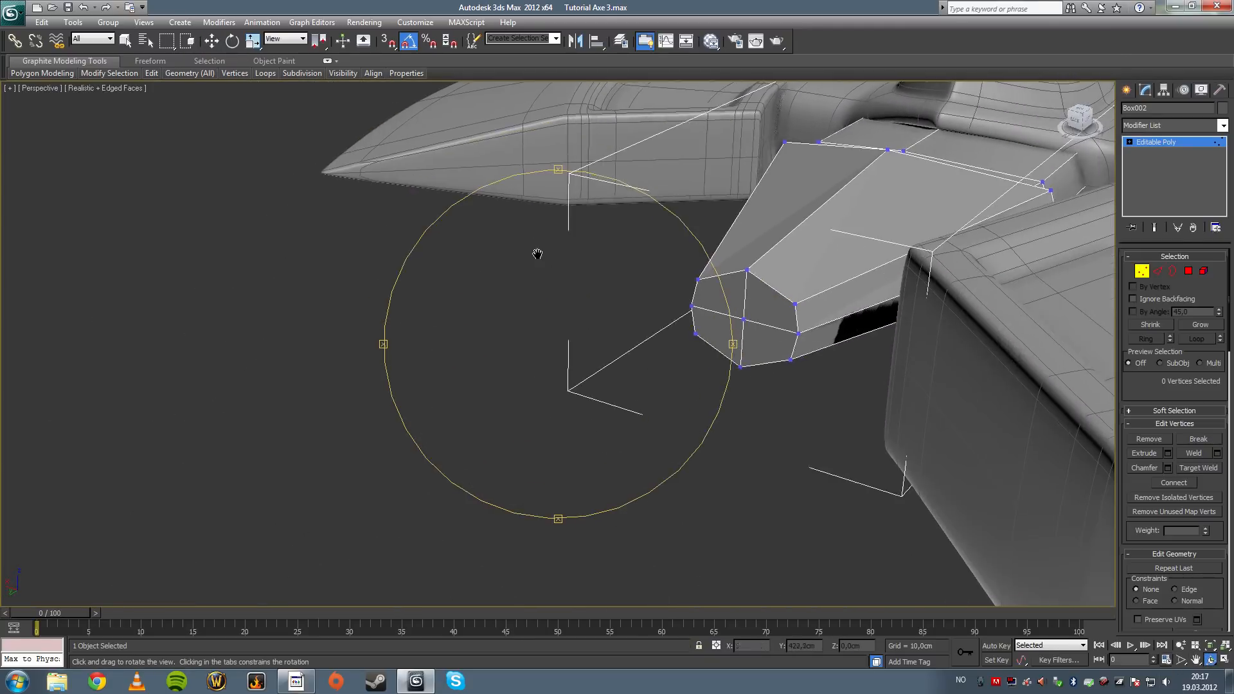
pyautogui.moveTo(537, 254); pyautogui.dragTo(460, 326)
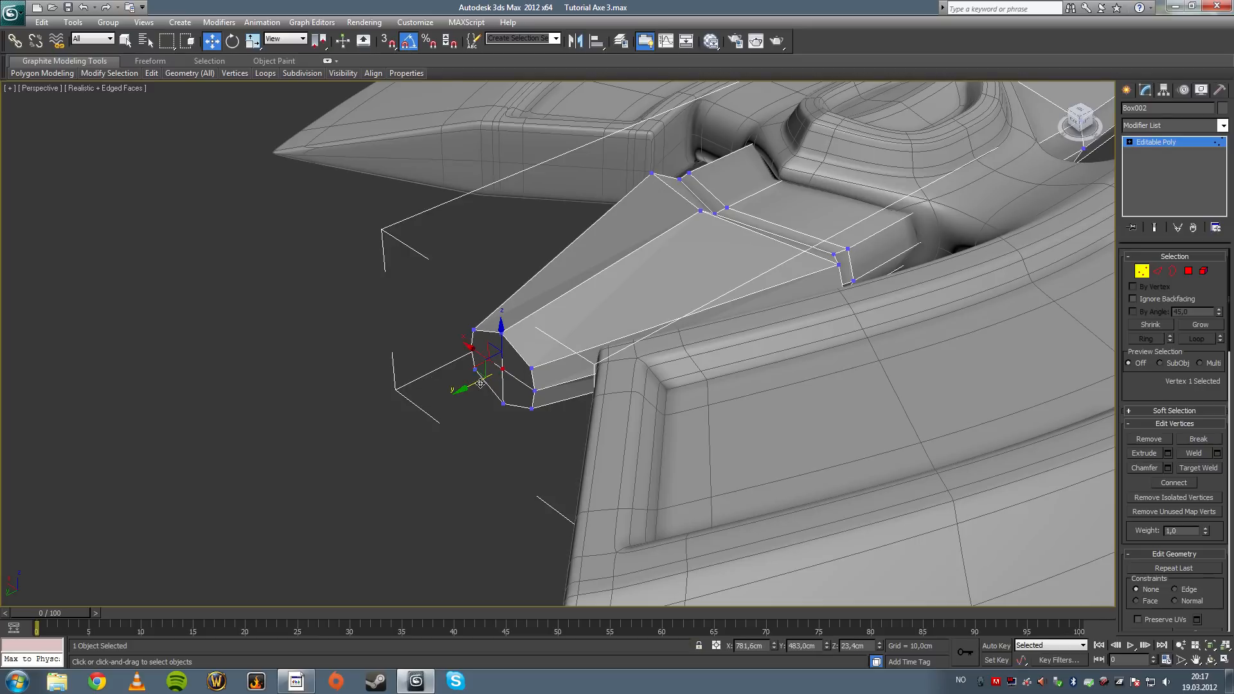
pyautogui.moveTo(492, 350); pyautogui.dragTo(367, 412)
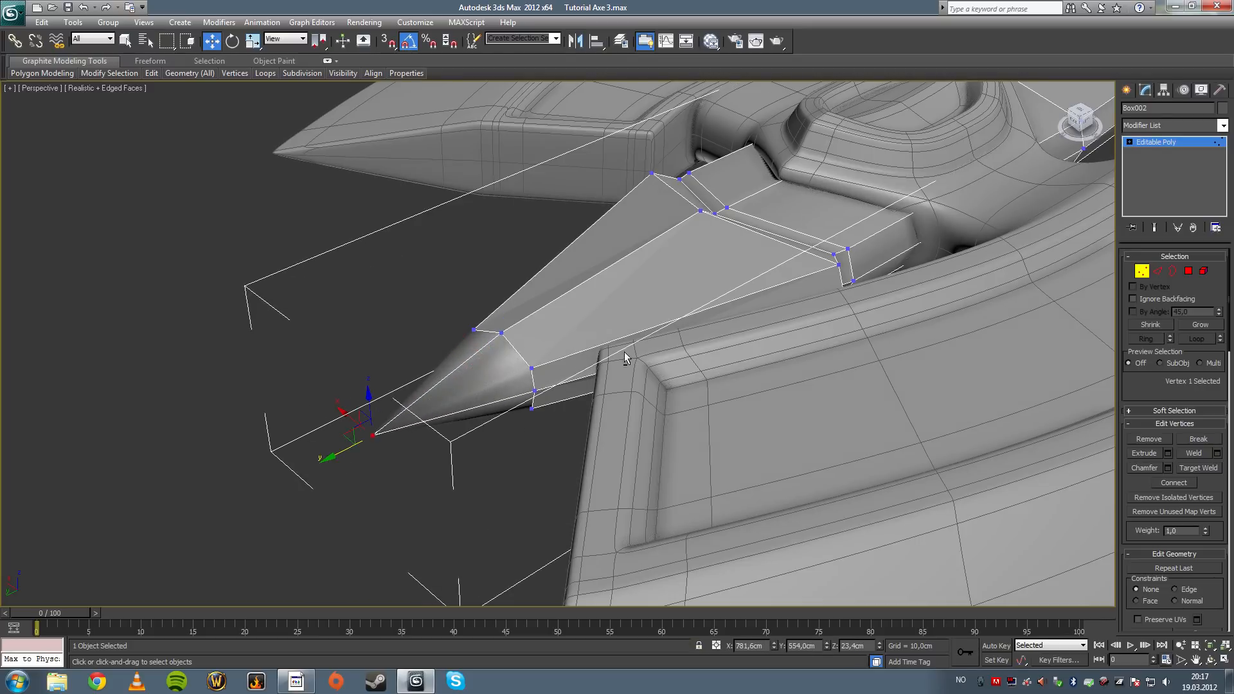
pyautogui.moveTo(626, 359); pyautogui.dragTo(587, 402)
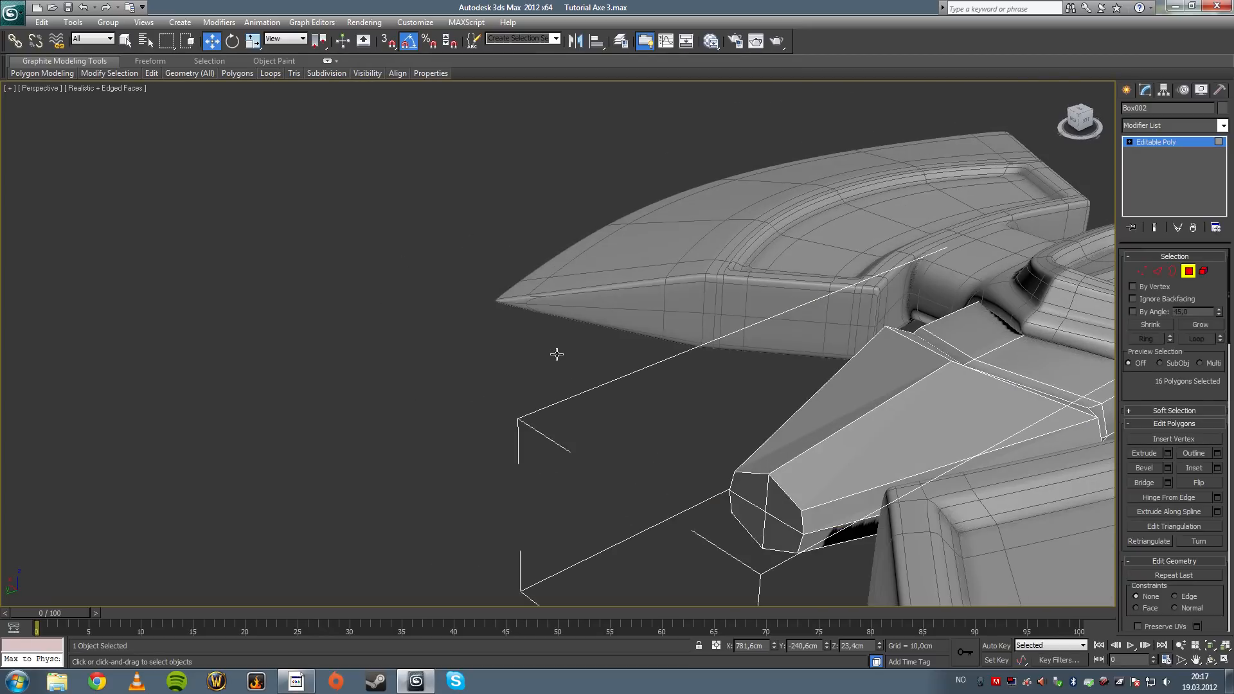
# - Select the four end-cap polygons and inset them via the Inset settings
pyautogui.click(755, 486)
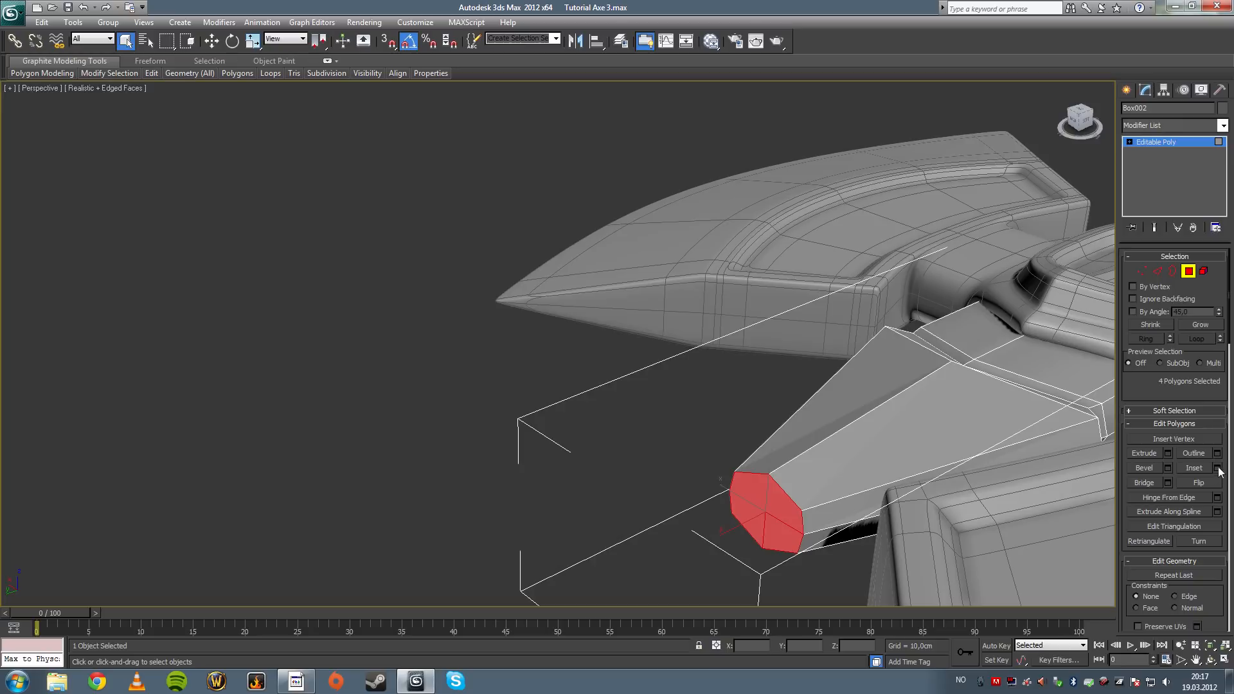
pyautogui.click(1216, 468)
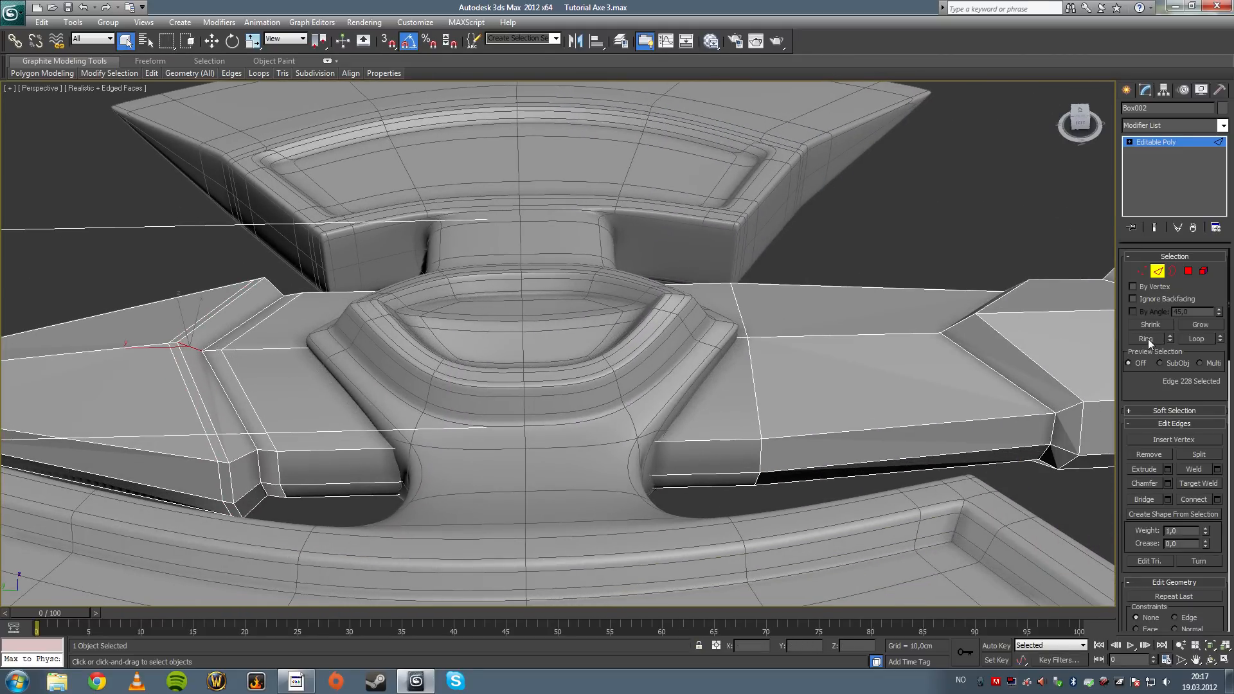
# - Connect the first edge ring with 2 loops and set their spacing beside the hexagonal center
pyautogui.click(1210, 499)
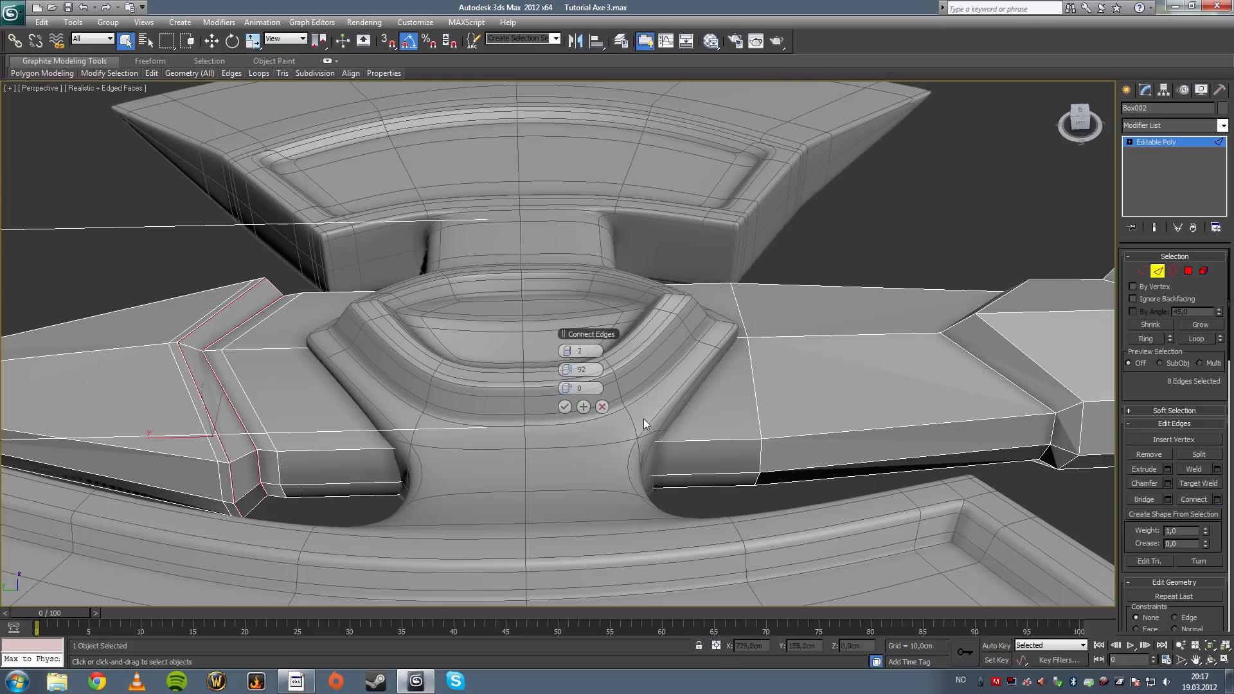
pyautogui.moveTo(579, 369); pyautogui.dragTo(598, 369)
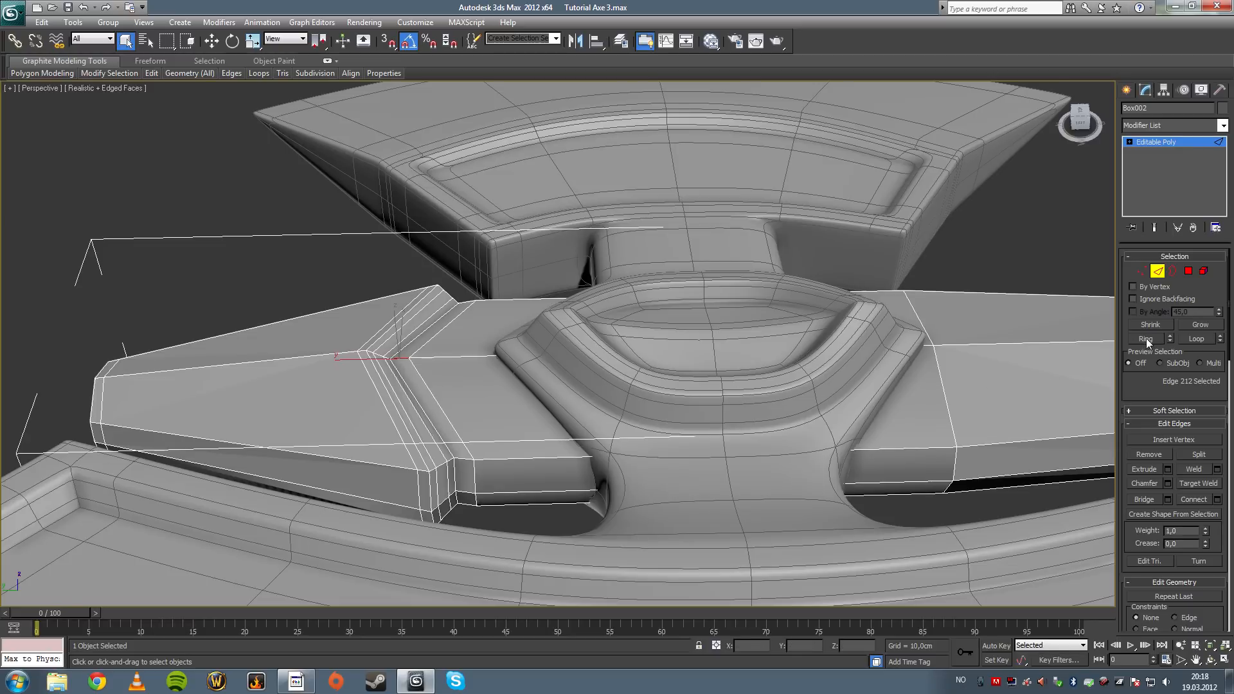
pyautogui.click(1211, 498)
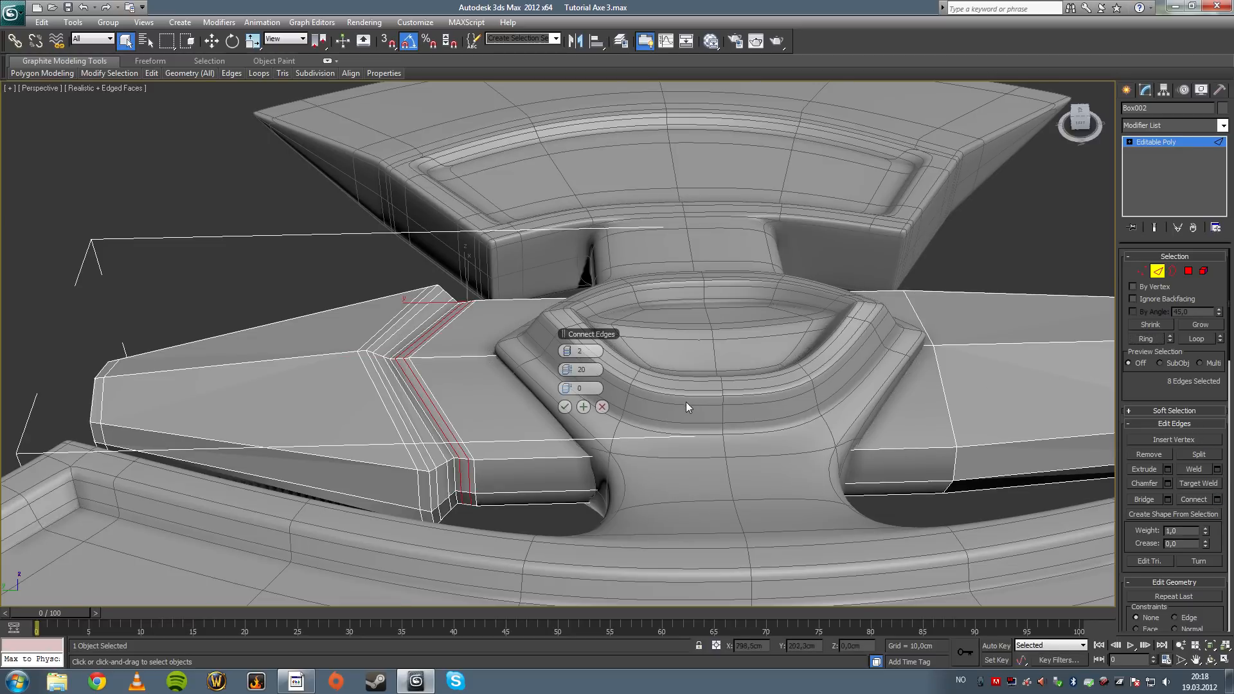
pyautogui.moveTo(580, 369); pyautogui.dragTo(579, 354)
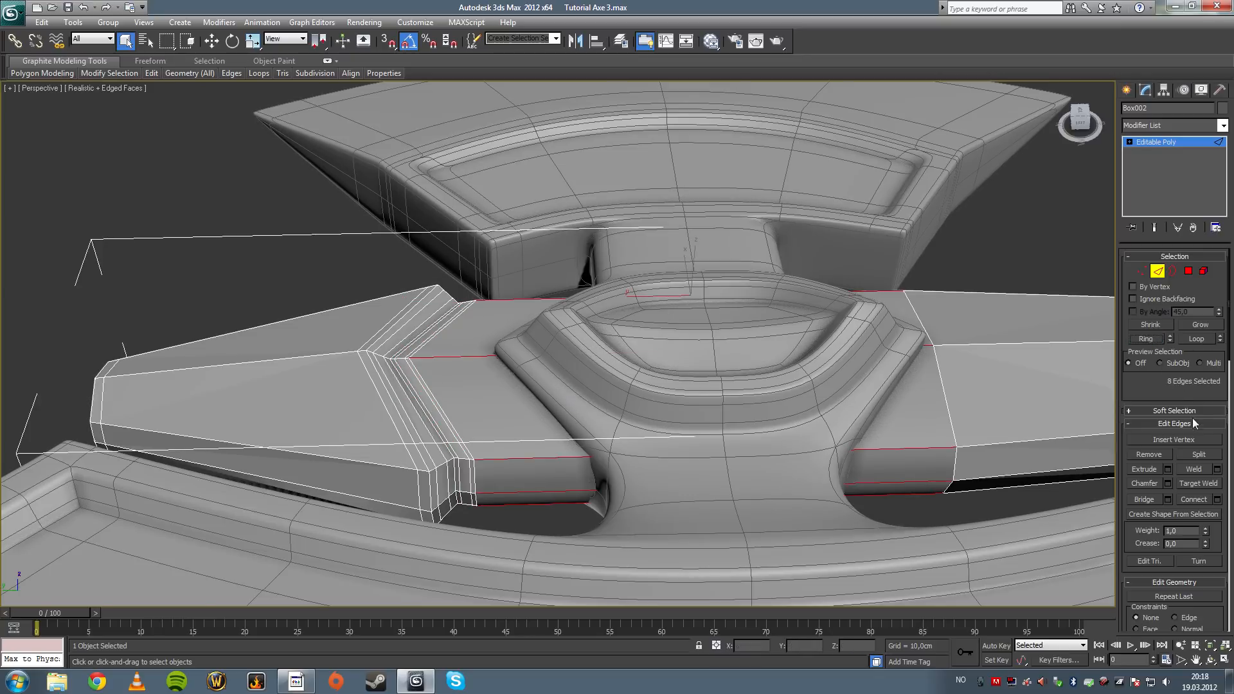
# - Connect the opposite edge ring with 2 loops and pinch them close together
pyautogui.click(1162, 483)
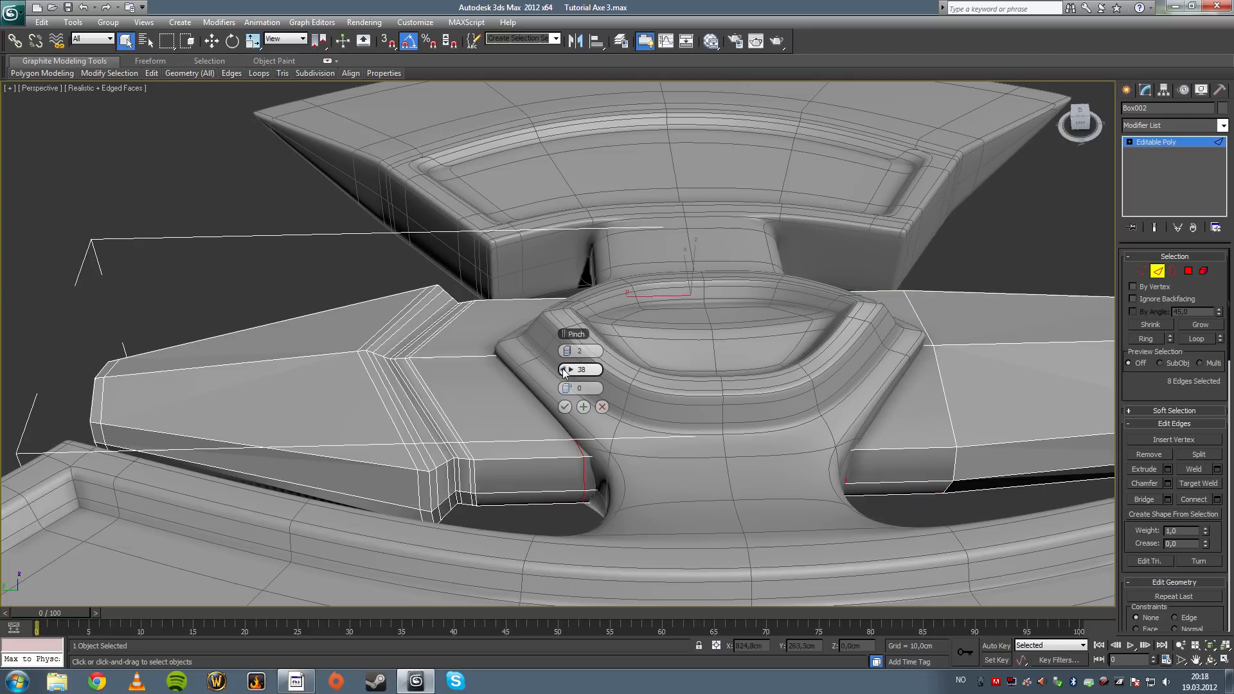
pyautogui.moveTo(581, 369); pyautogui.dragTo(704, 366)
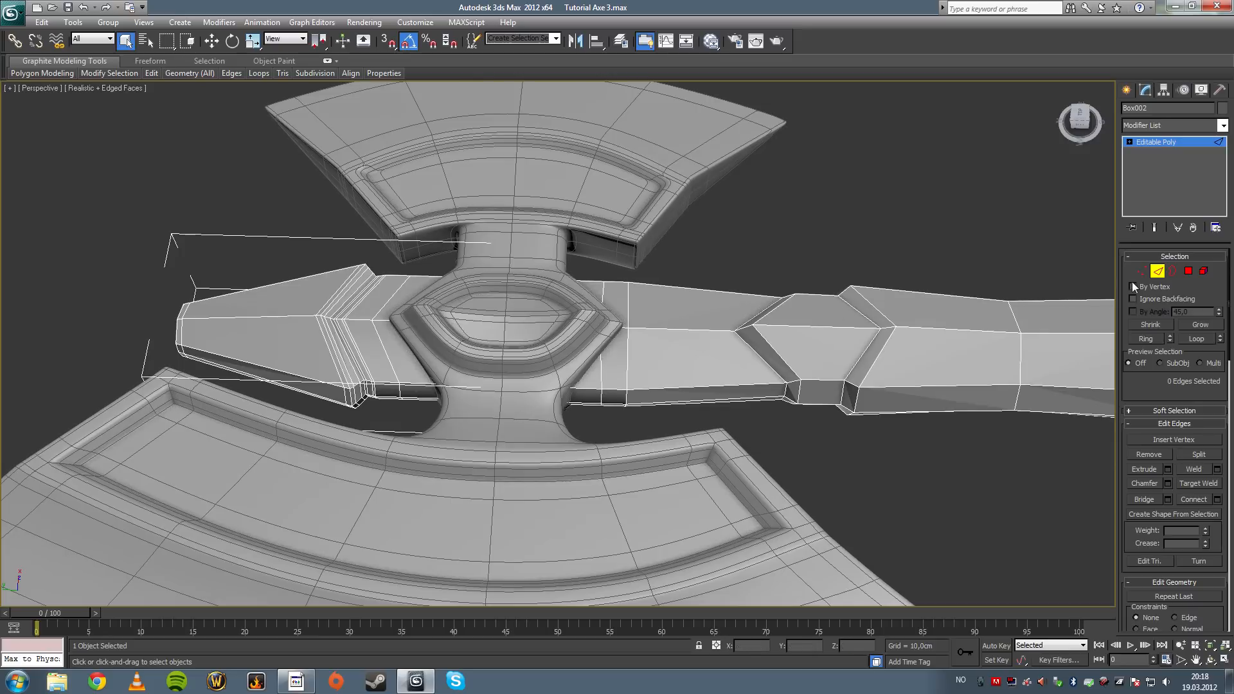
pyautogui.moveTo(220, 319)
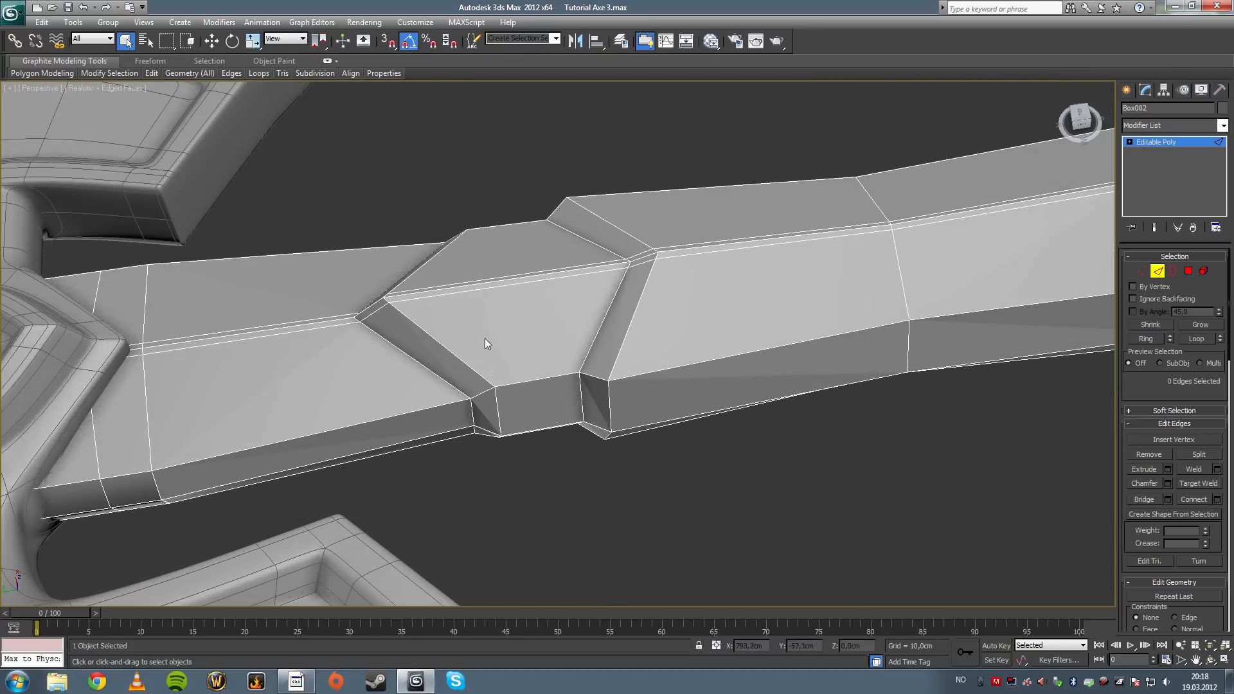
# - Extrude the edge loop at the bulge's start inward to form a narrow groove
pyautogui.click(425, 355)
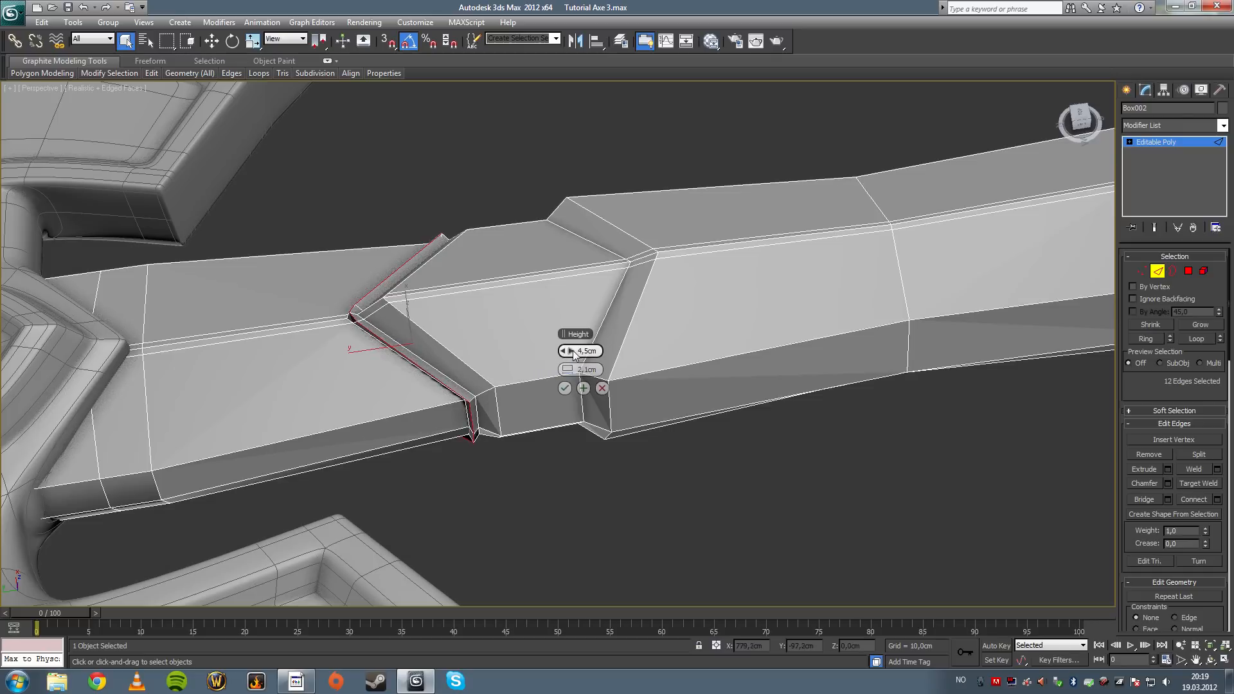
pyautogui.moveTo(586, 350); pyautogui.dragTo(534, 386)
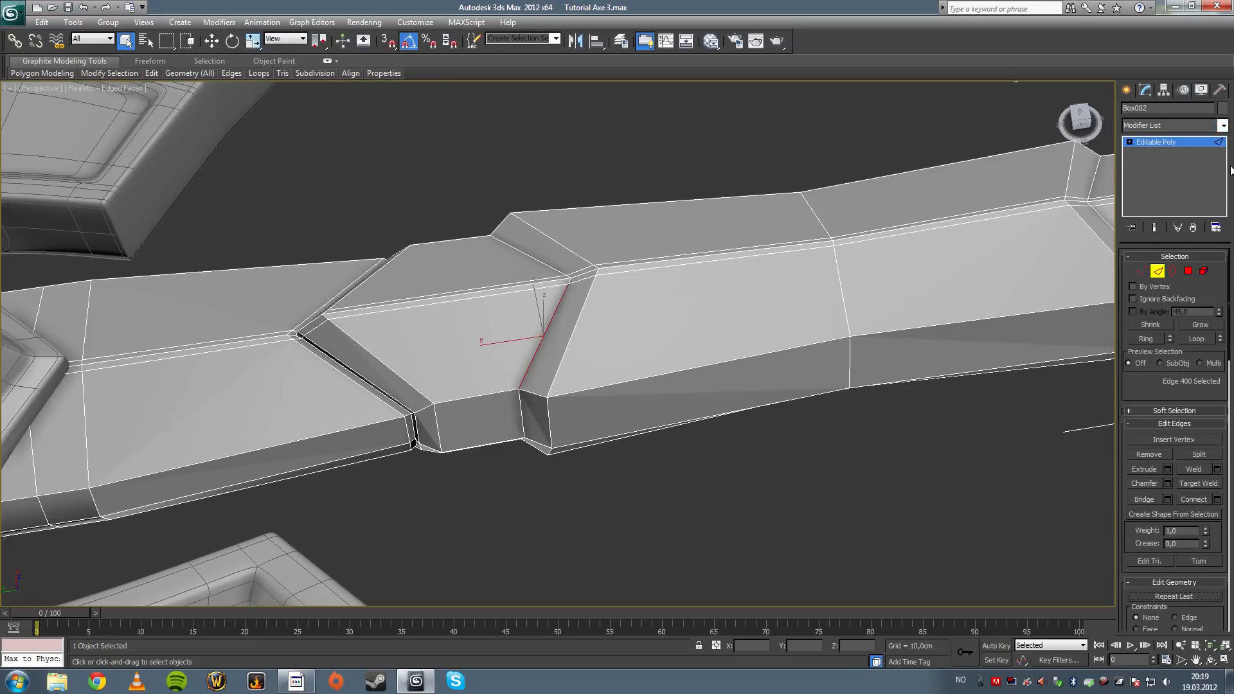
# - Add TurboSmooth to the axe, inspect the groove smoothed, then return to the Editable Poly base
pyautogui.click(1173, 125)
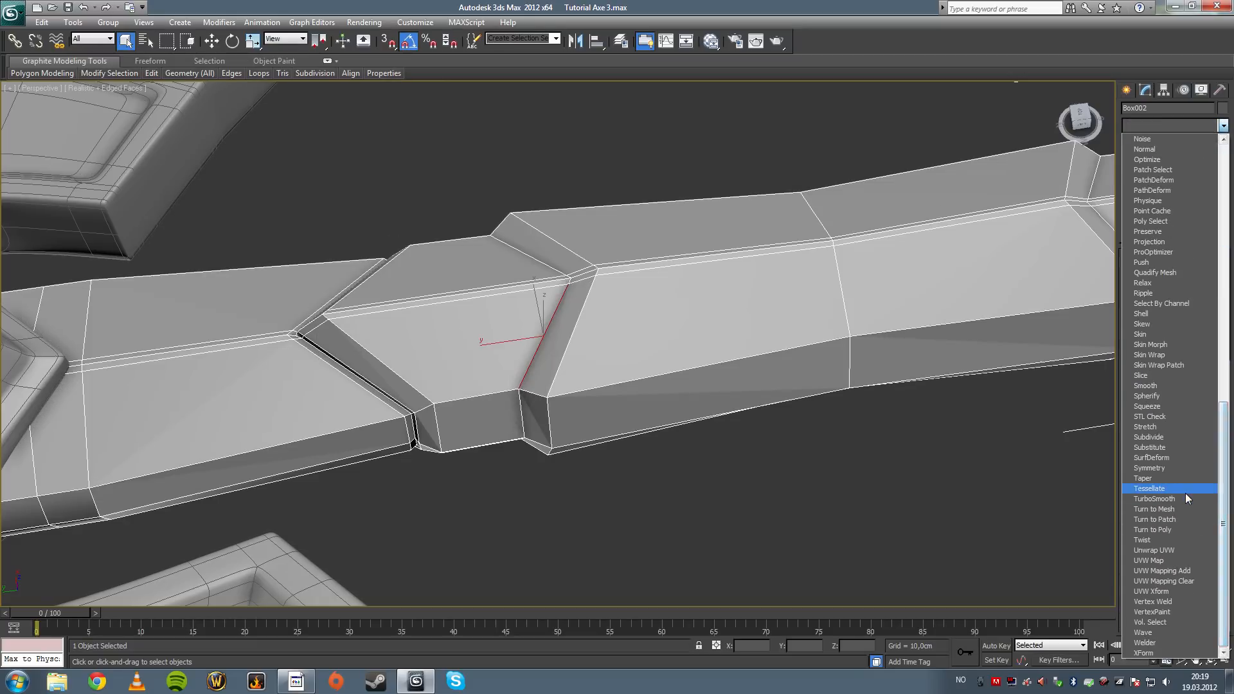
pyautogui.click(1155, 499)
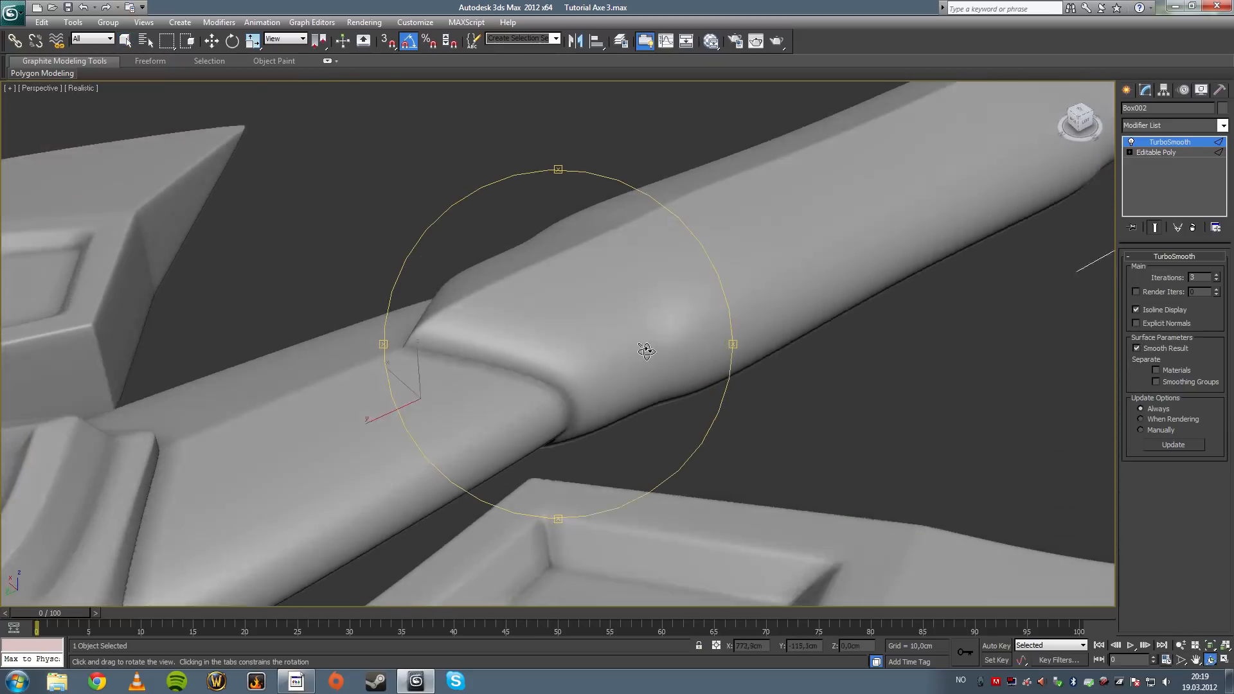
pyautogui.moveTo(645, 350); pyautogui.dragTo(578, 391)
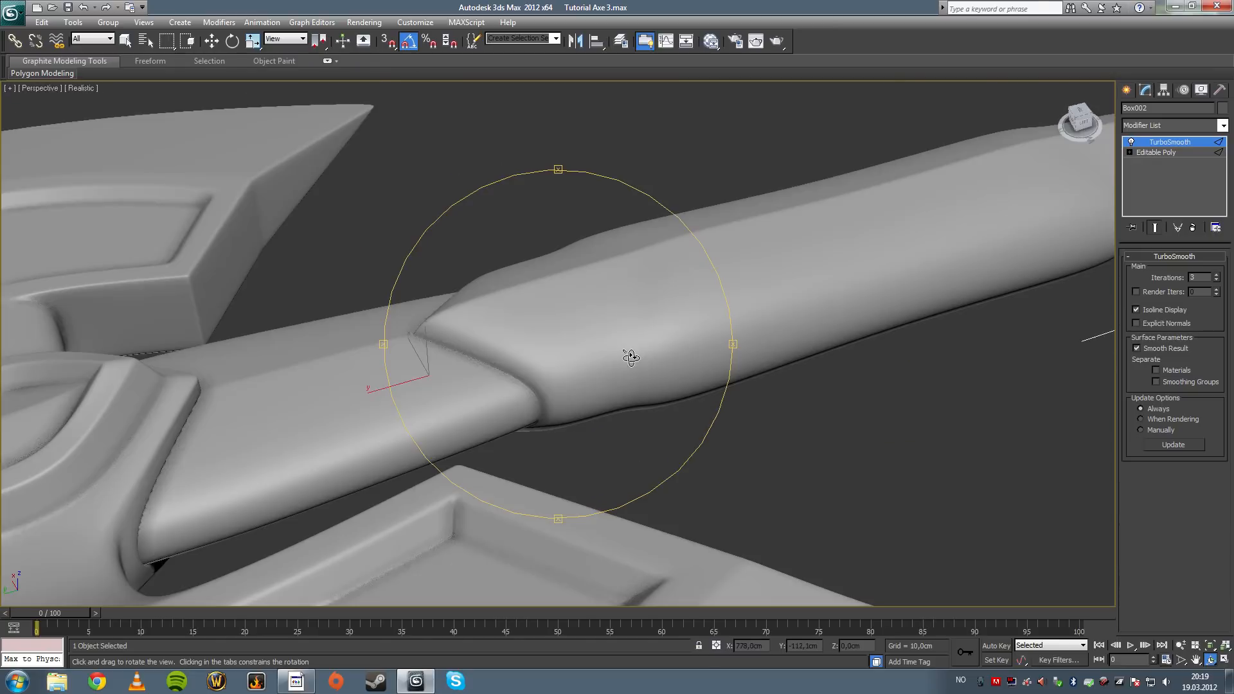
pyautogui.moveTo(630, 359); pyautogui.dragTo(1051, 208)
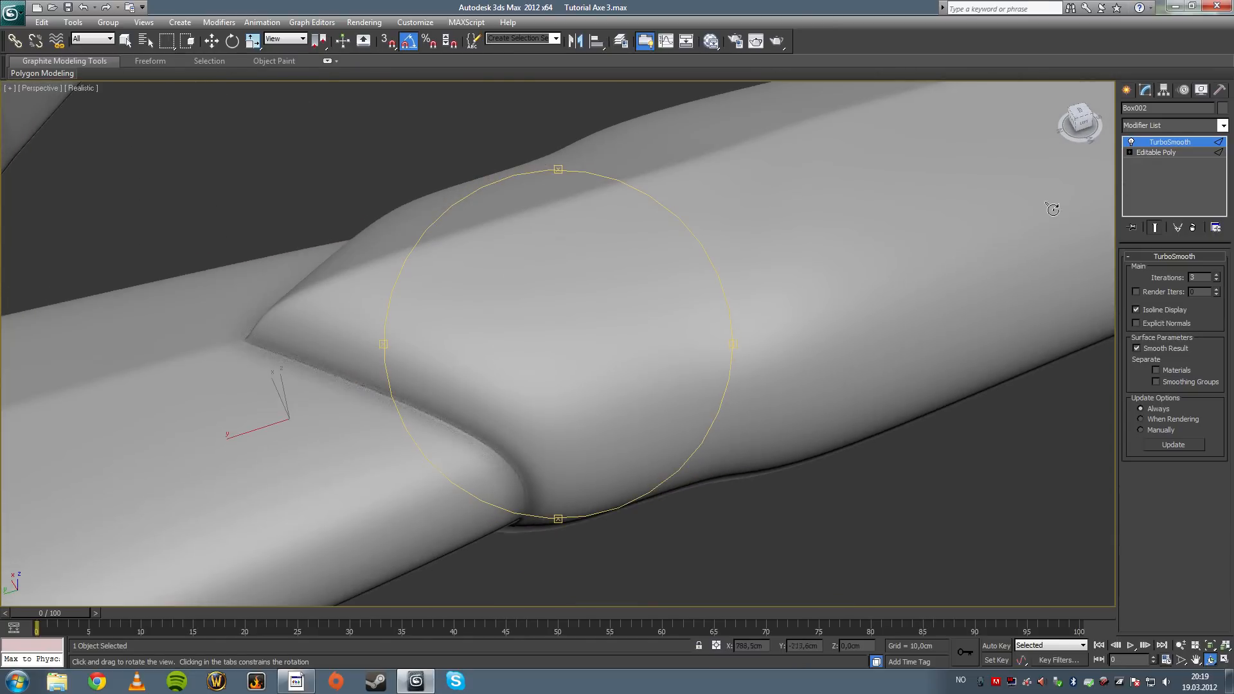
pyautogui.click(1157, 152)
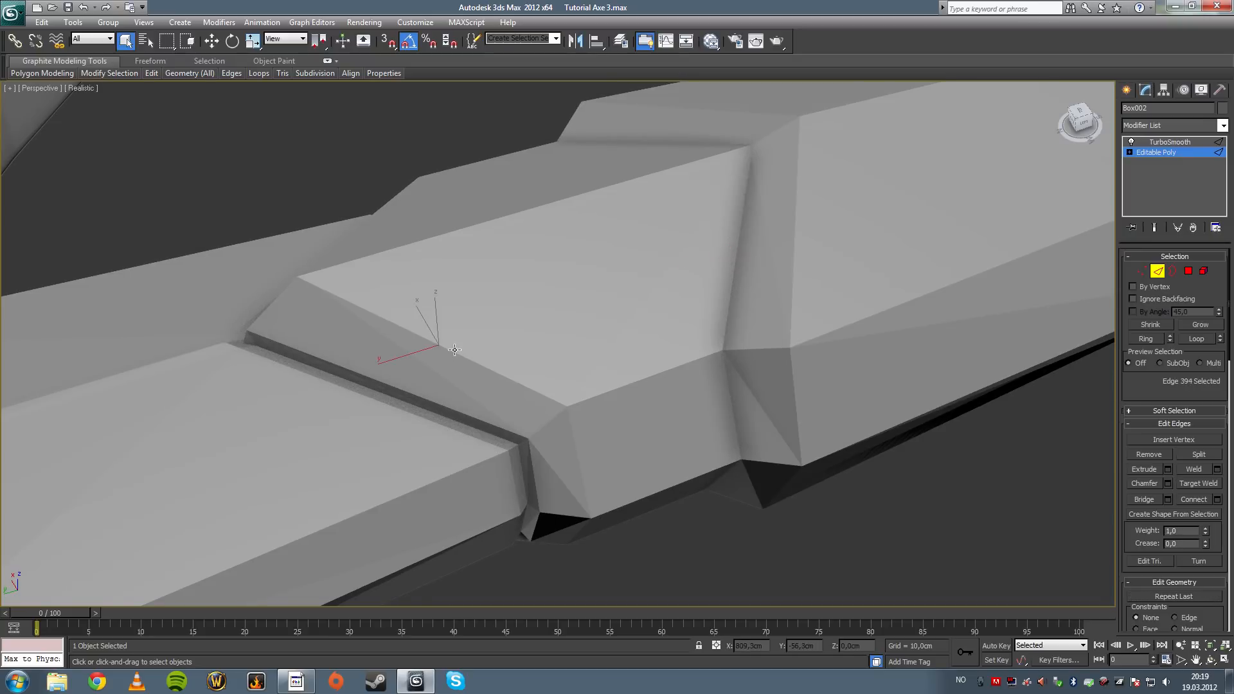
# - With edged faces shown, connect the bulge edges with 3 pinched segments after cancelling a first attempt
pyautogui.press('F4')
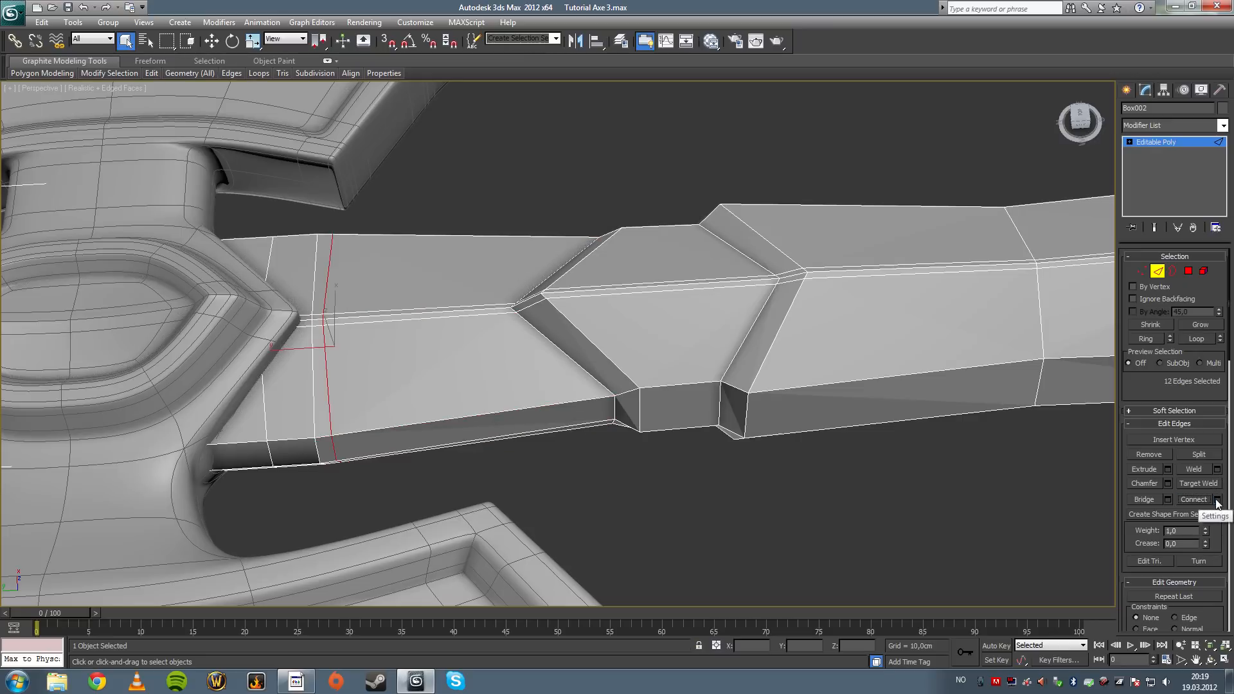
pyautogui.click(1218, 499)
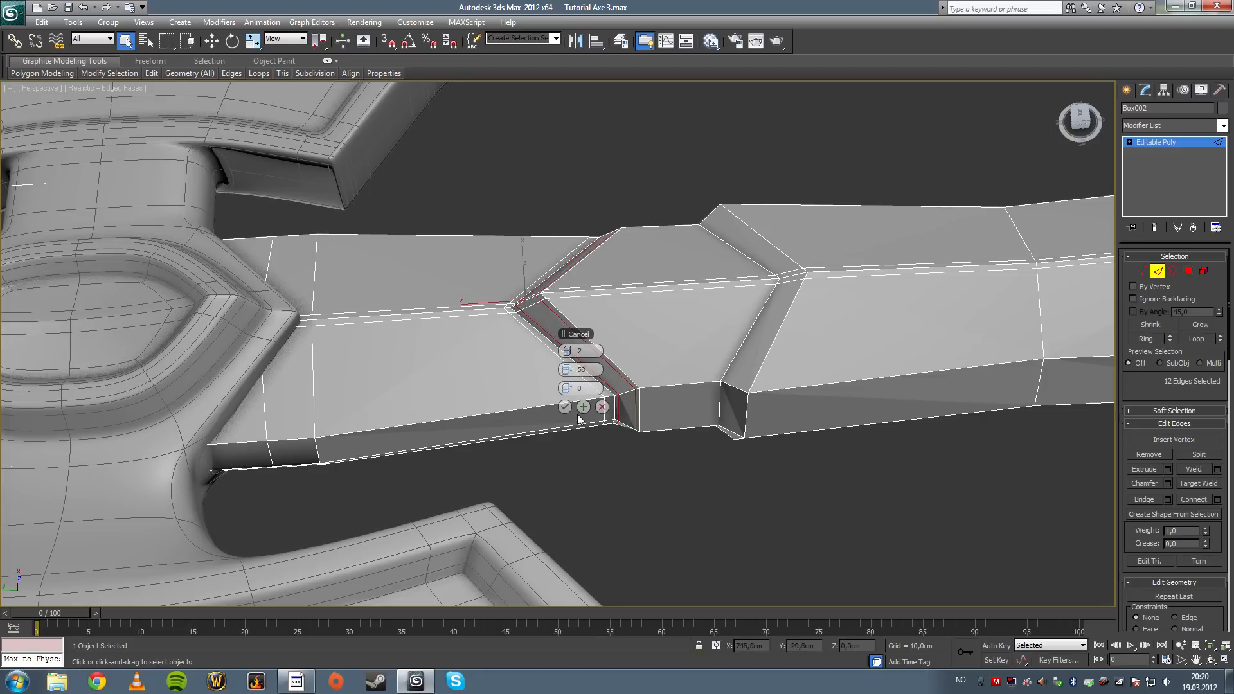
pyautogui.click(565, 408)
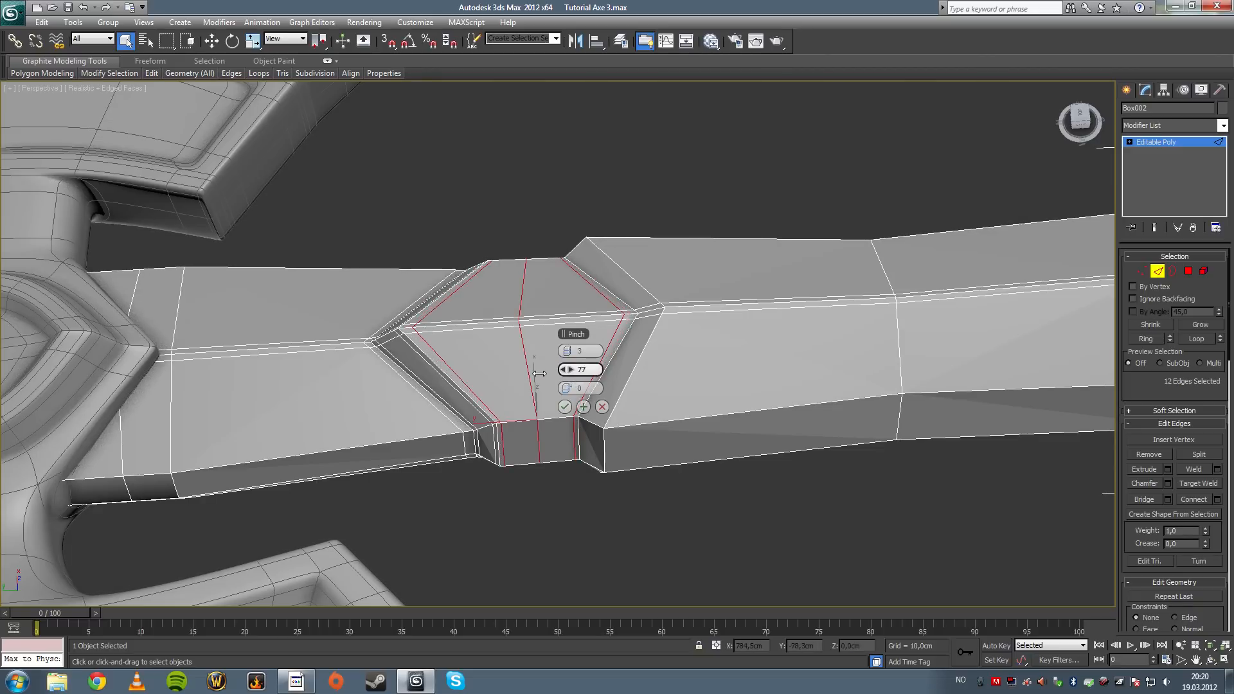
pyautogui.click(564, 407)
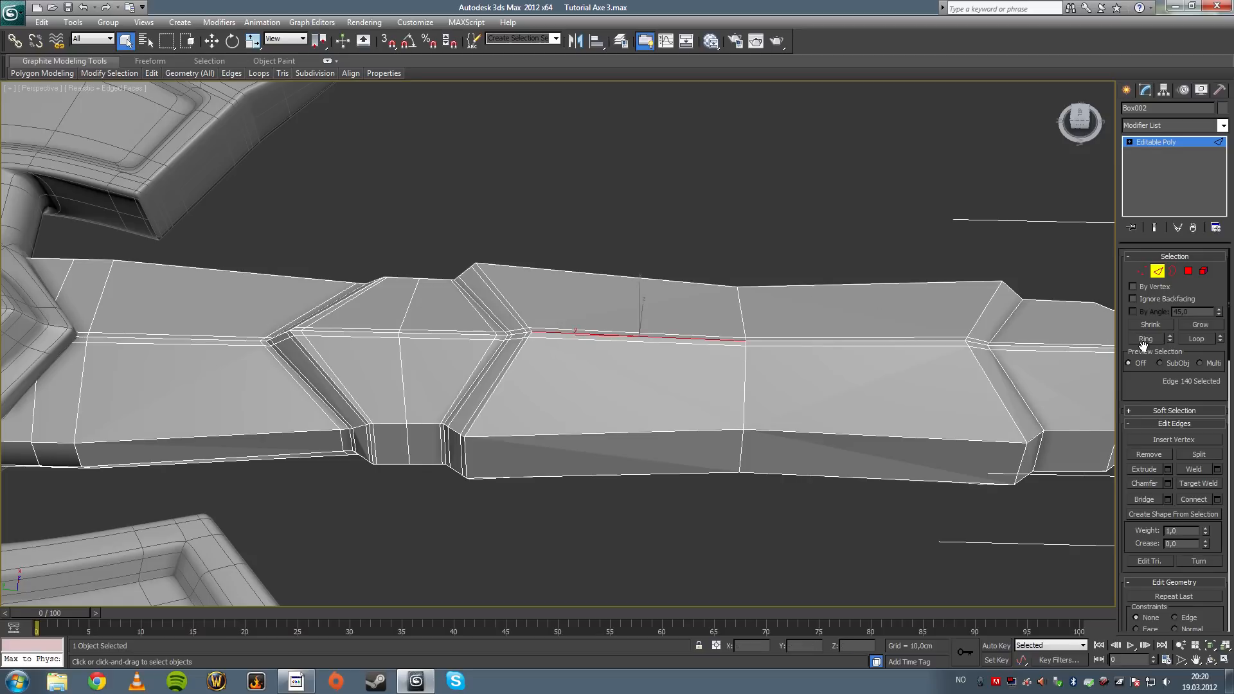
pyautogui.moveTo(1145, 348)
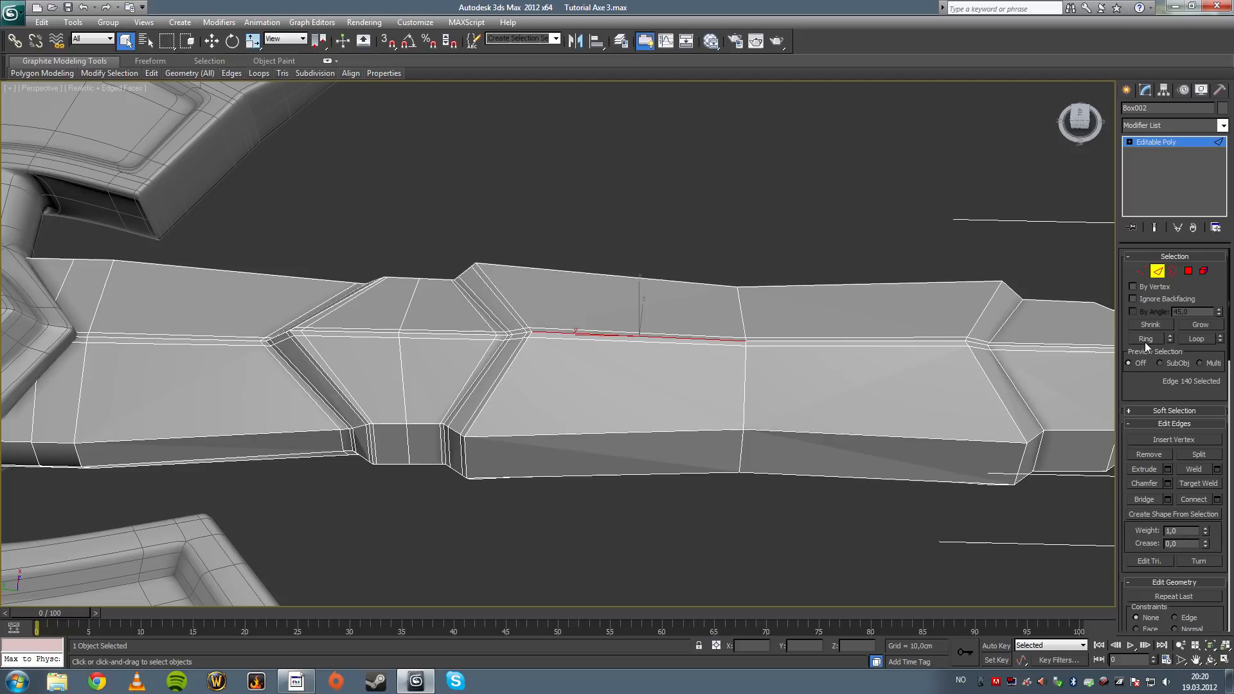
# - Ring-select edges on further handle sections and connect them with adjusted segment count and pinch
pyautogui.click(1146, 338)
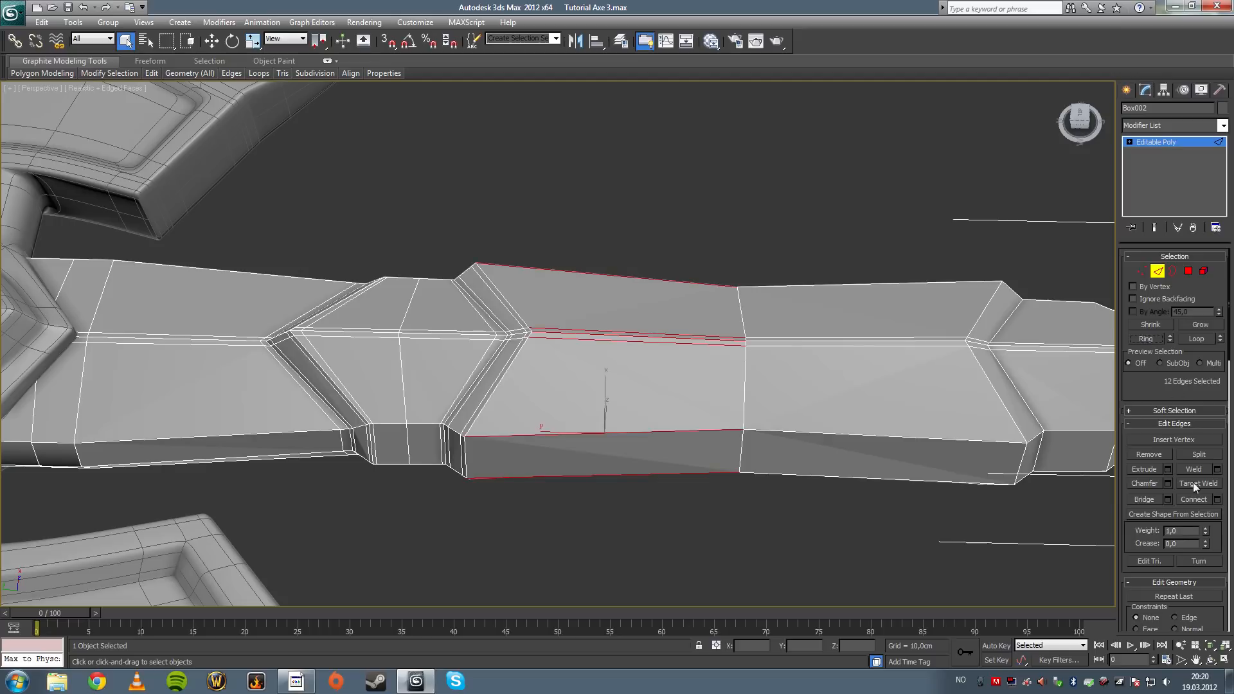
pyautogui.click(1168, 482)
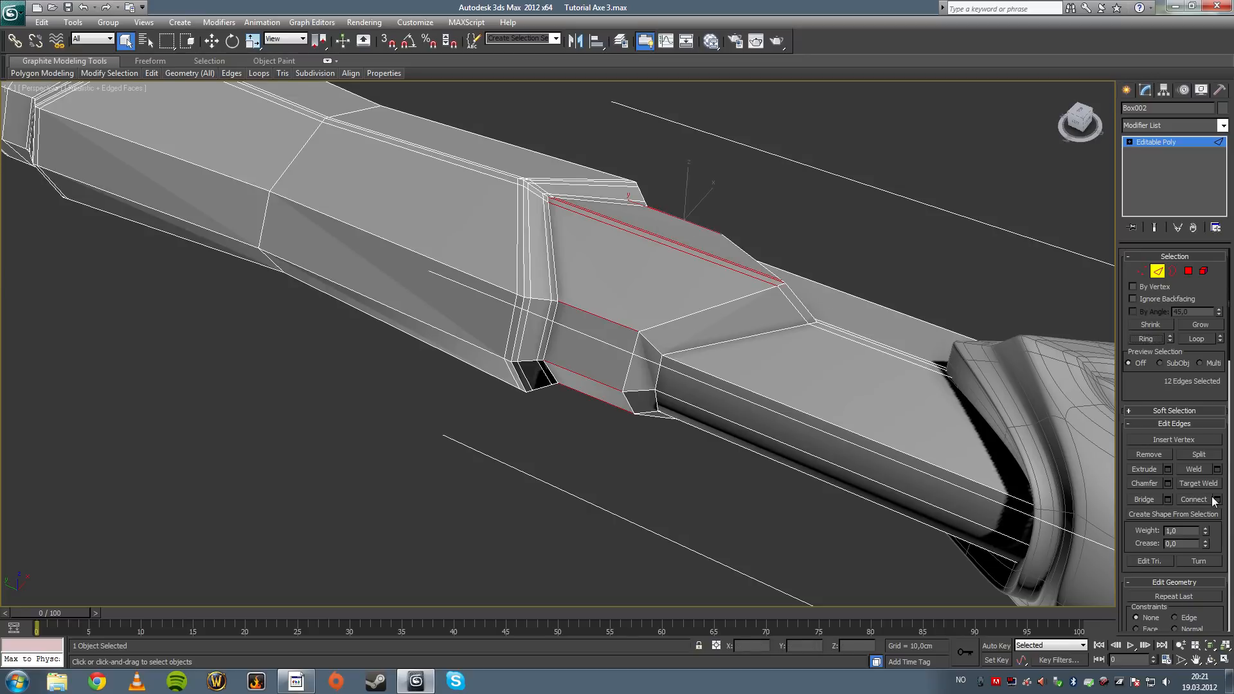
pyautogui.click(1219, 499)
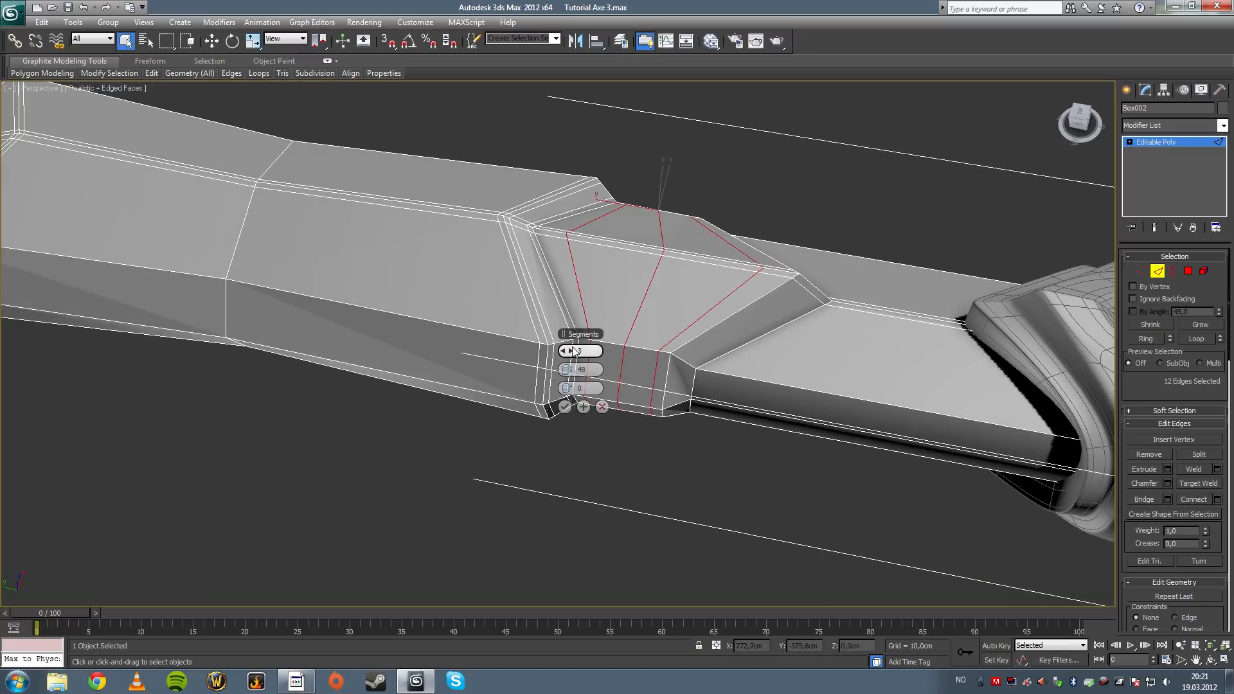
pyautogui.moveTo(579, 369); pyautogui.dragTo(675, 369)
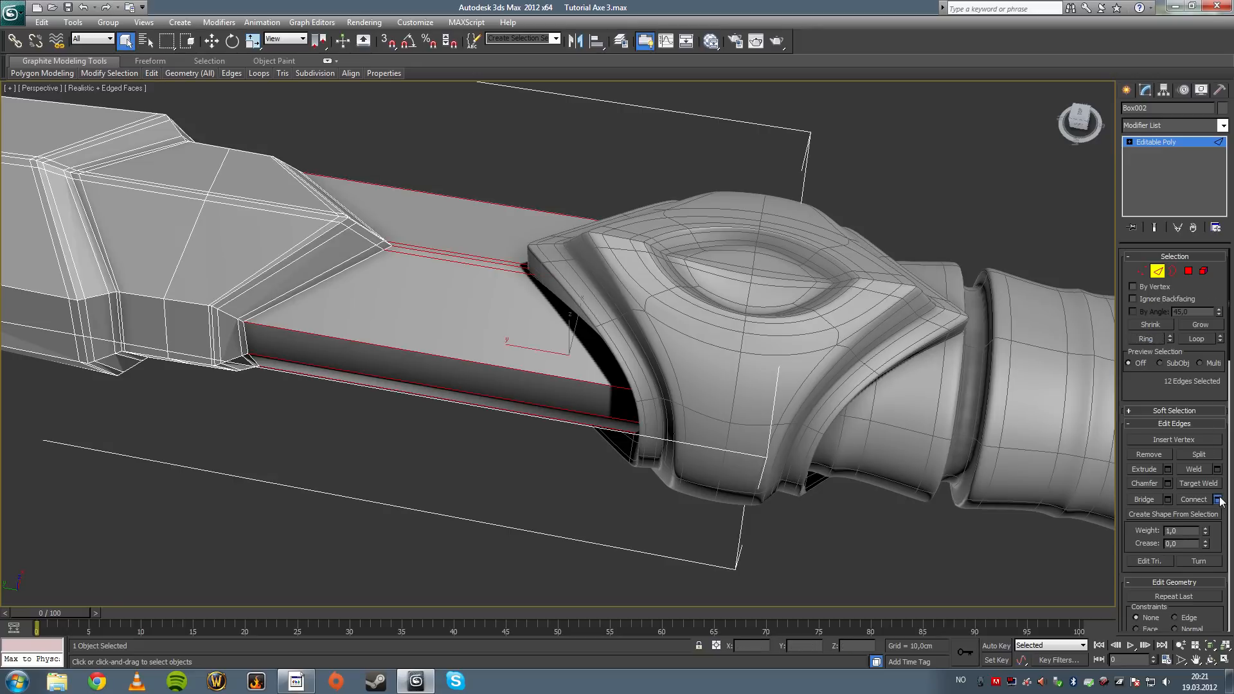
pyautogui.click(1219, 499)
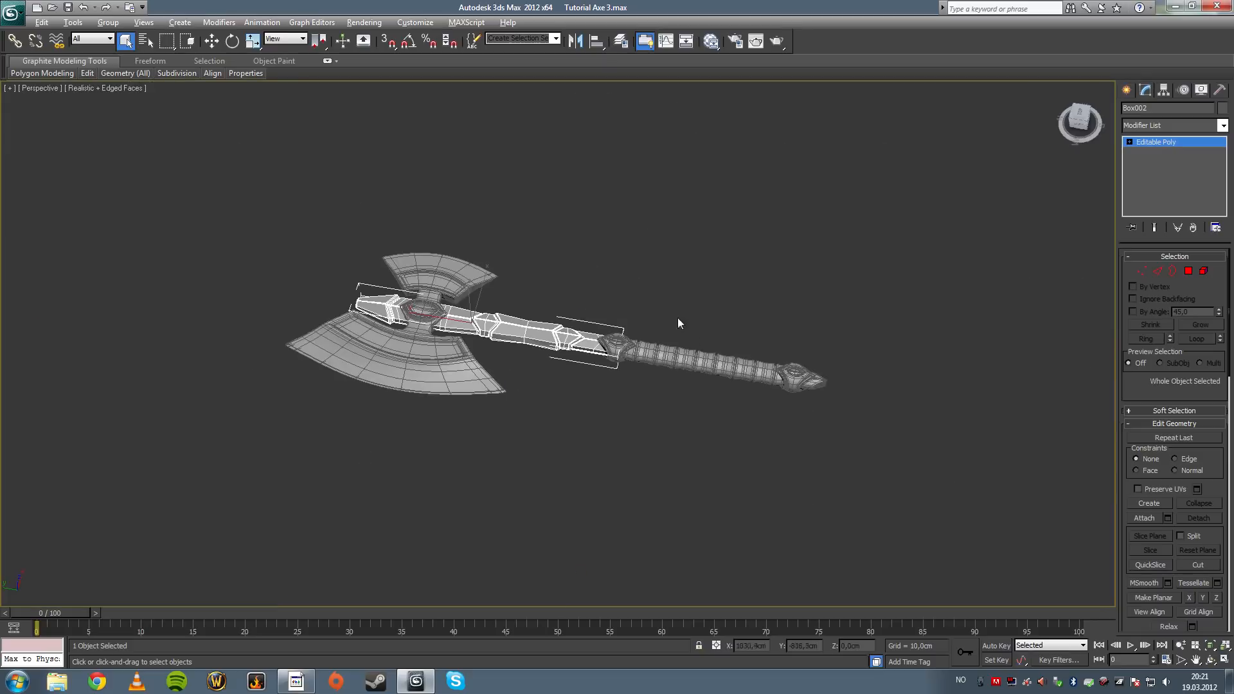
# - Add TurboSmooth to the handle and orbit around the fully smoothed axe
pyautogui.click(1170, 125)
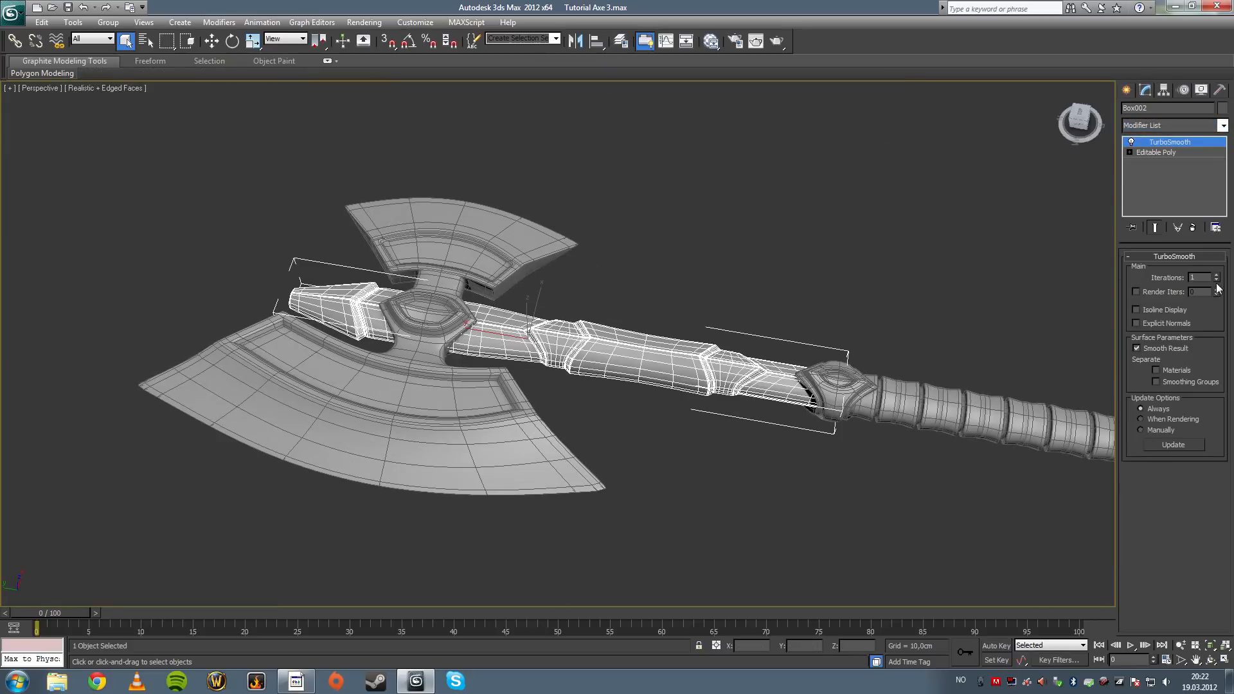
pyautogui.click(1214, 275)
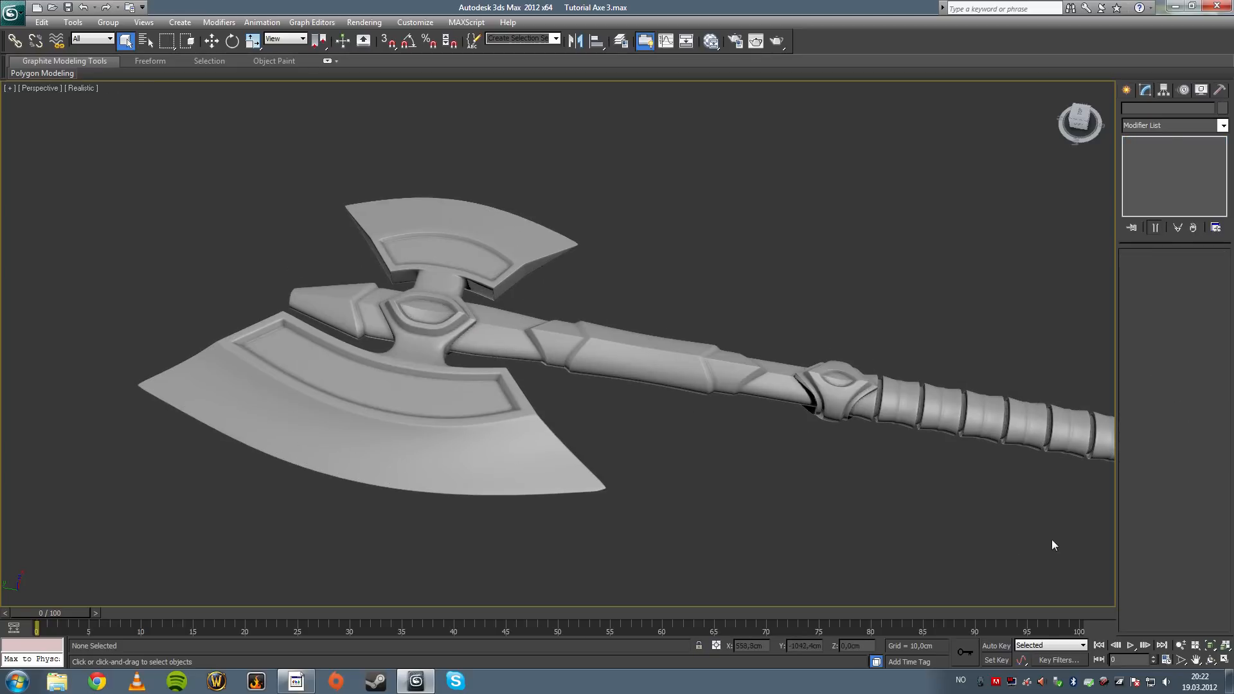
pyautogui.moveTo(1054, 546); pyautogui.dragTo(572, 399)
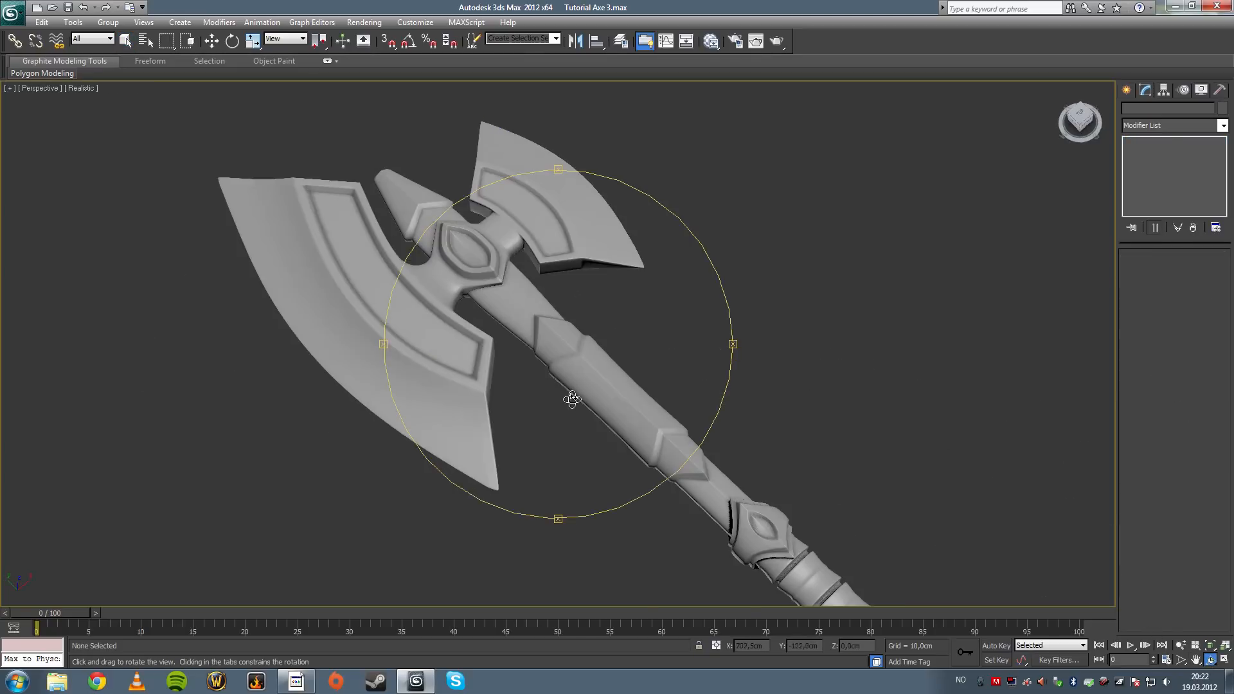
pyautogui.moveTo(572, 398); pyautogui.dragTo(543, 355)
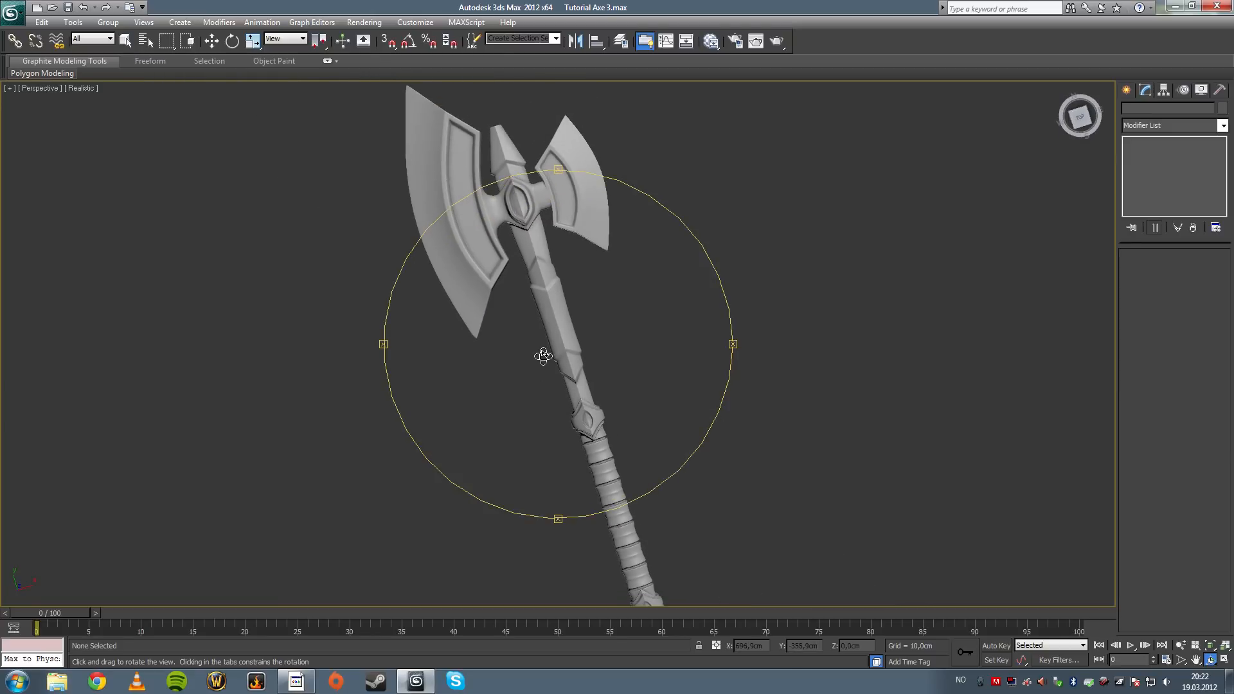
pyautogui.moveTo(543, 354); pyautogui.dragTo(625, 378)
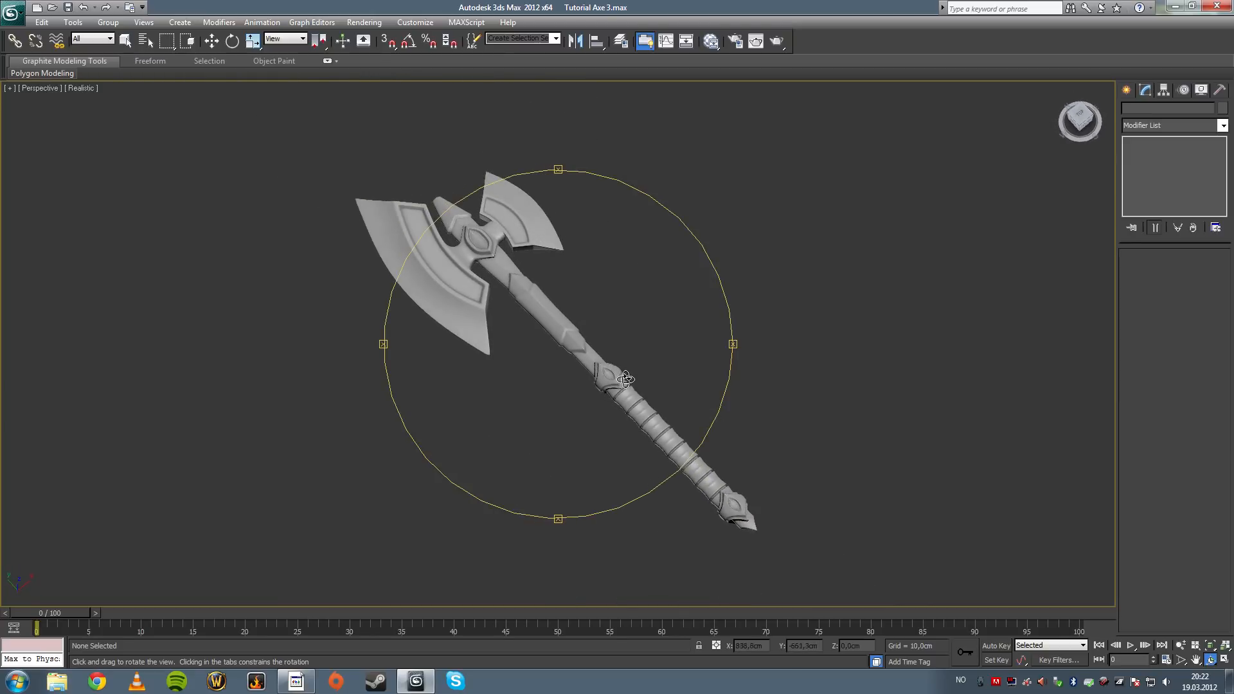
pyautogui.moveTo(624, 378); pyautogui.dragTo(596, 400)
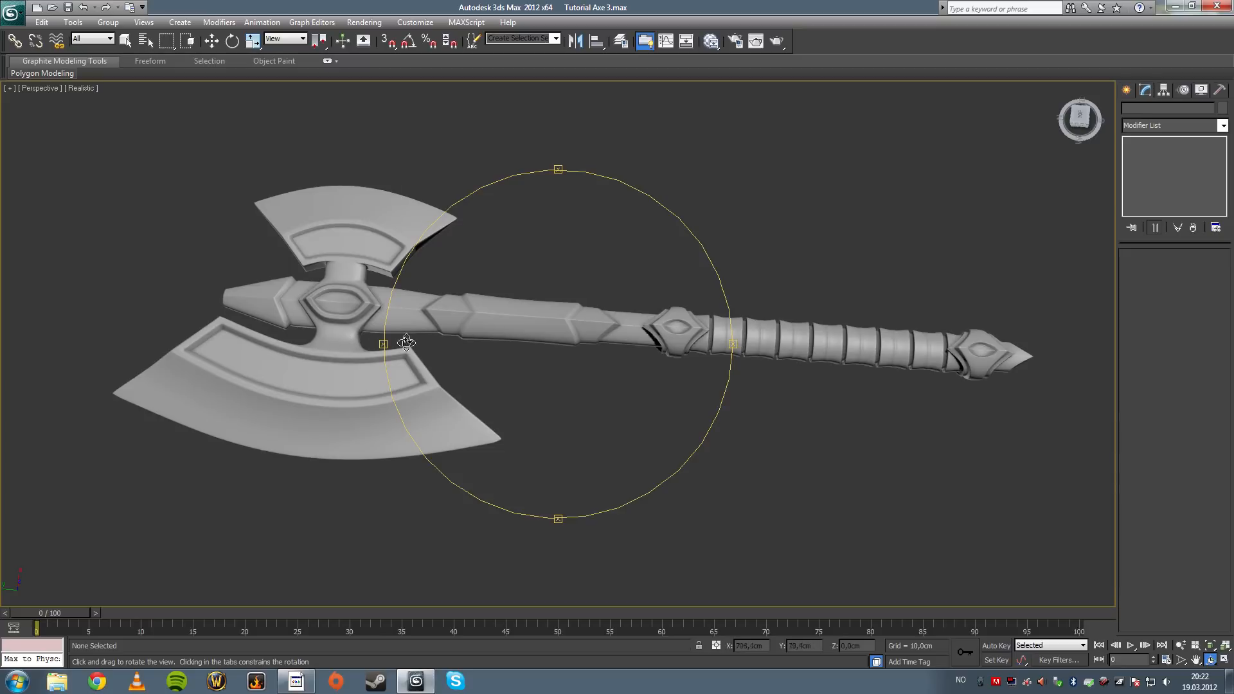
pyautogui.moveTo(394, 295)
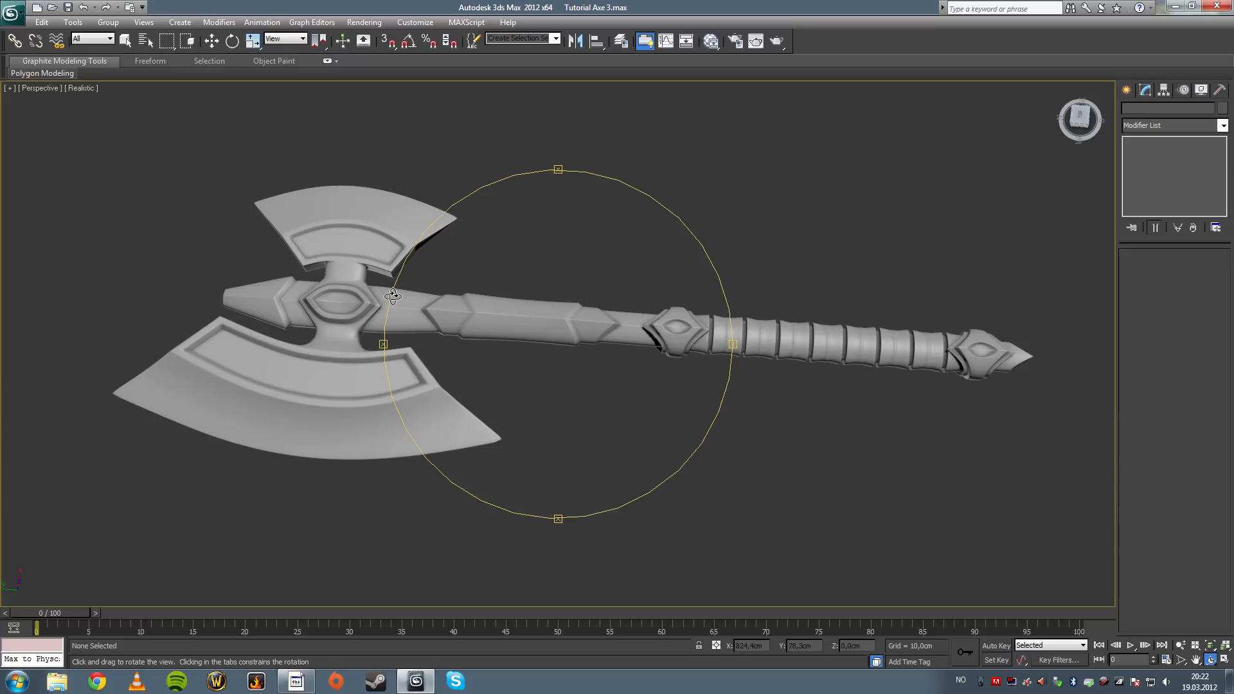
pyautogui.moveTo(393, 296); pyautogui.dragTo(546, 336)
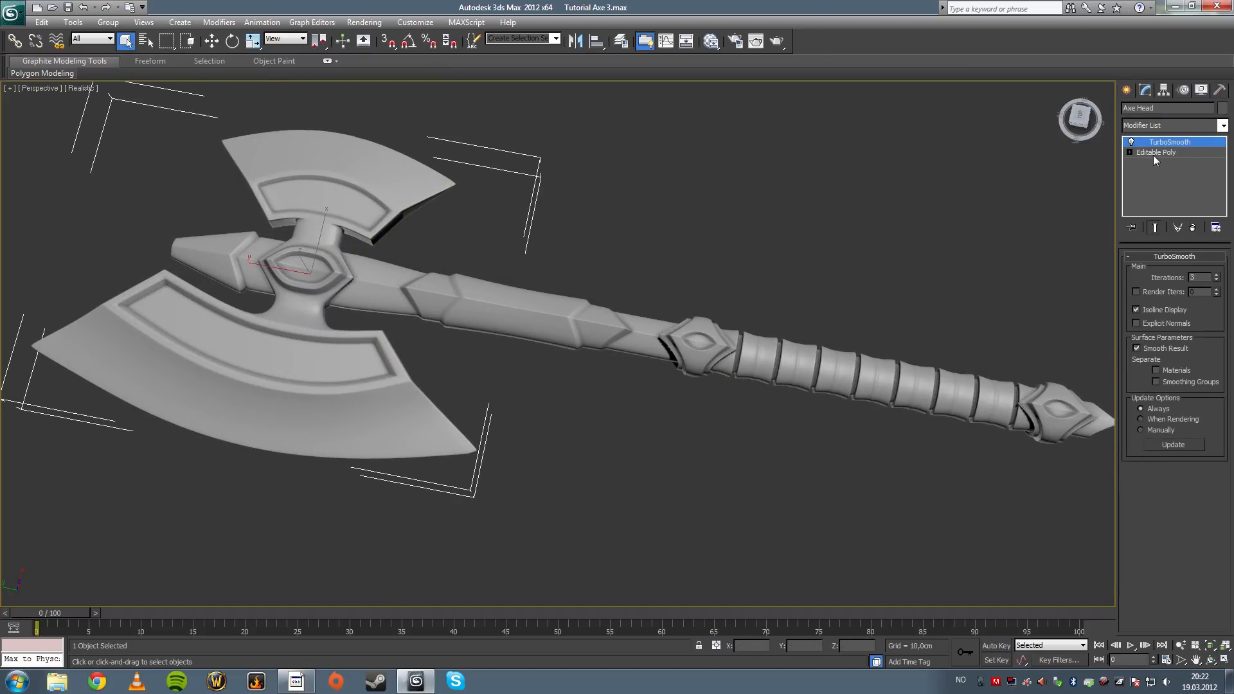
# - Return to the axe head's Editable Poly base and enter edge editing with edged faces
pyautogui.click(1155, 152)
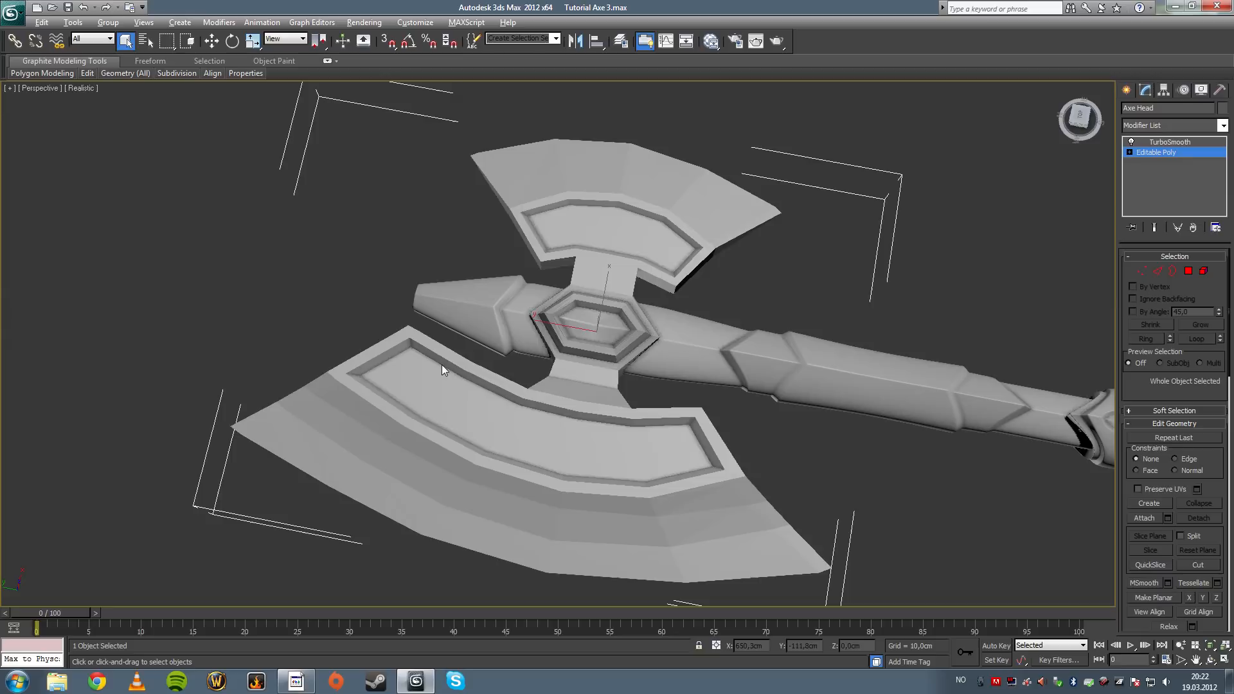
pyautogui.press('F4')
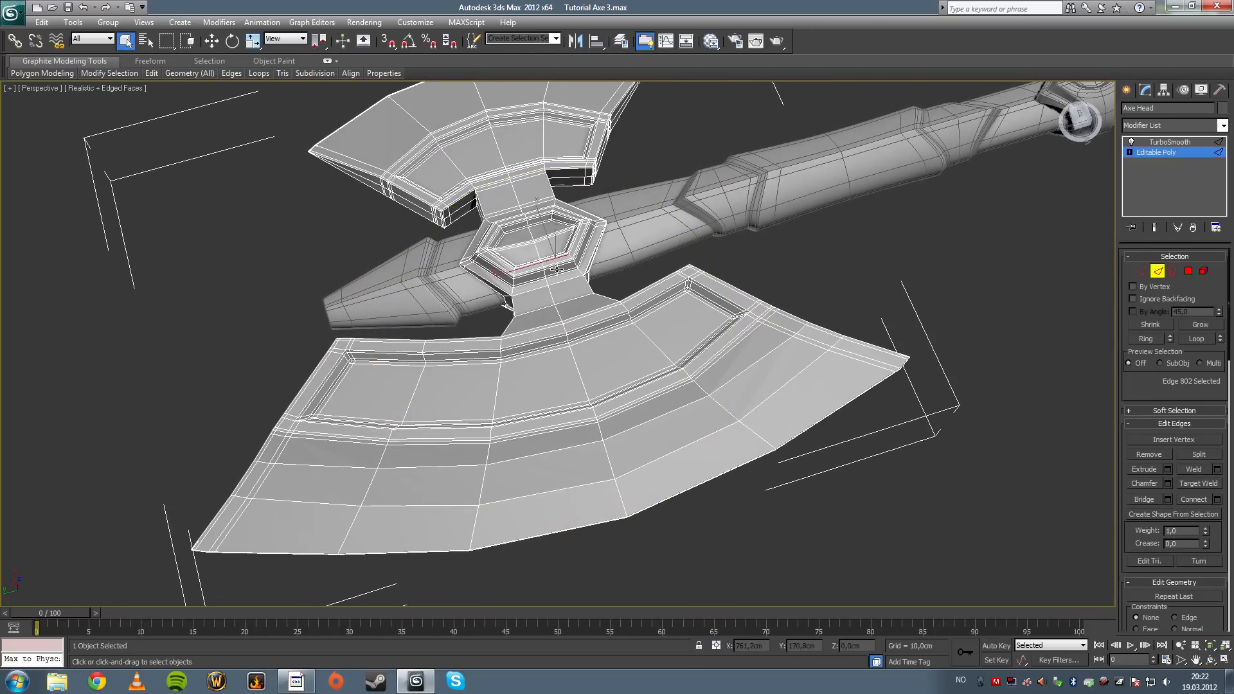
# - Connect the edge ring across the axe head with 1 segment to form a centre loop
pyautogui.click(1145, 338)
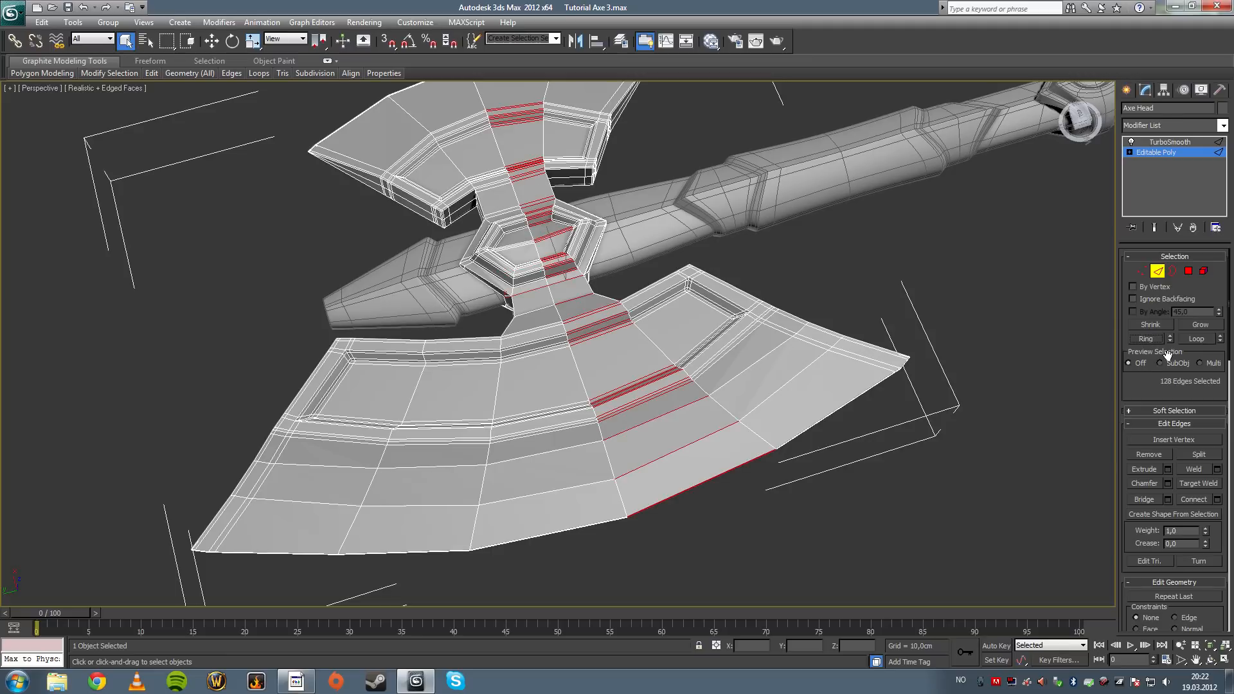
pyautogui.moveTo(1220, 500)
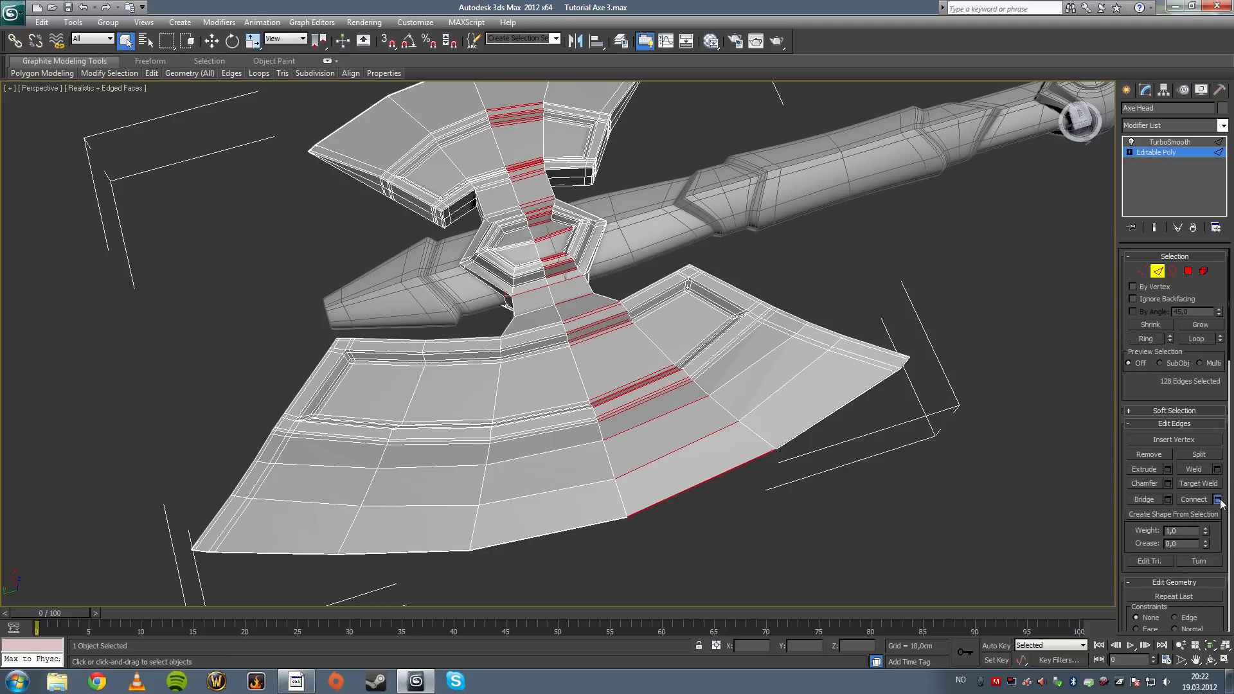
pyautogui.click(1220, 500)
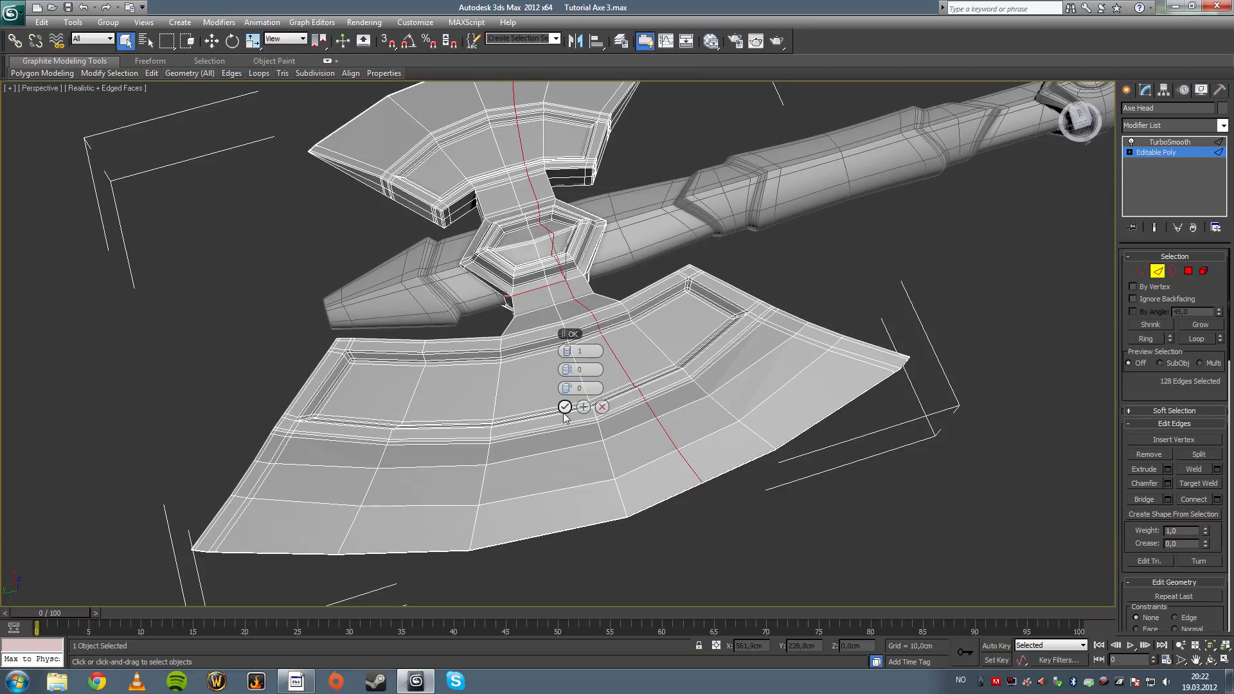
pyautogui.click(564, 408)
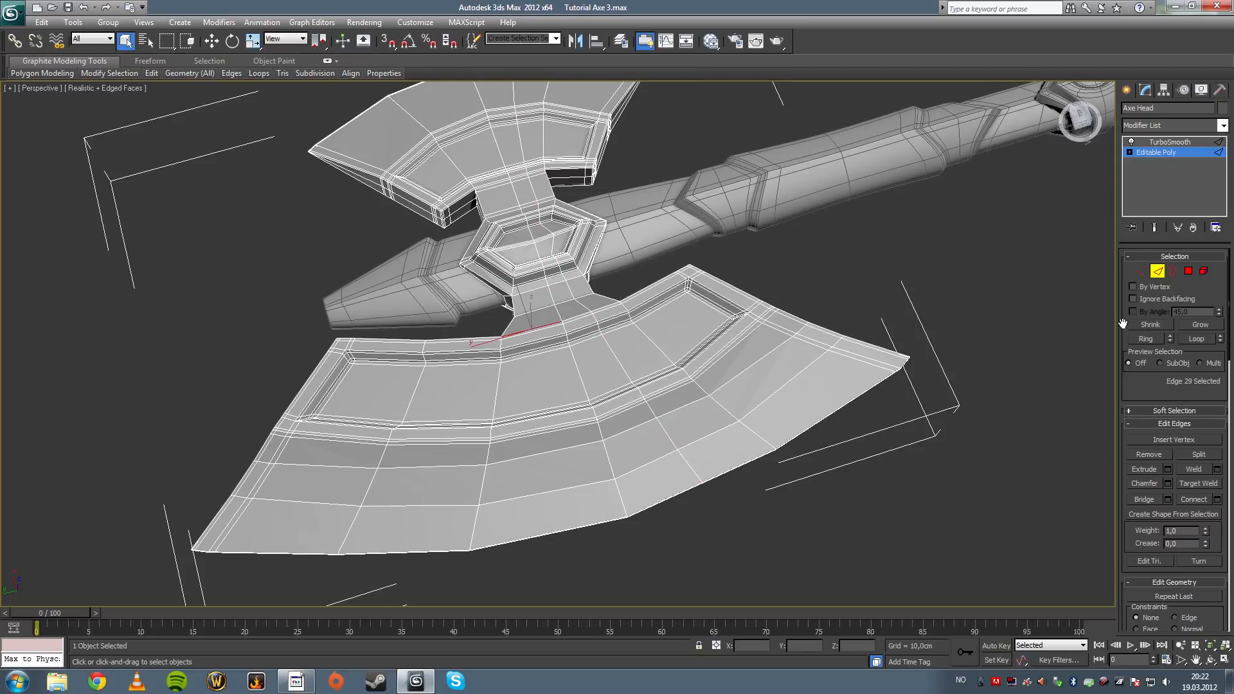
pyautogui.click(1150, 338)
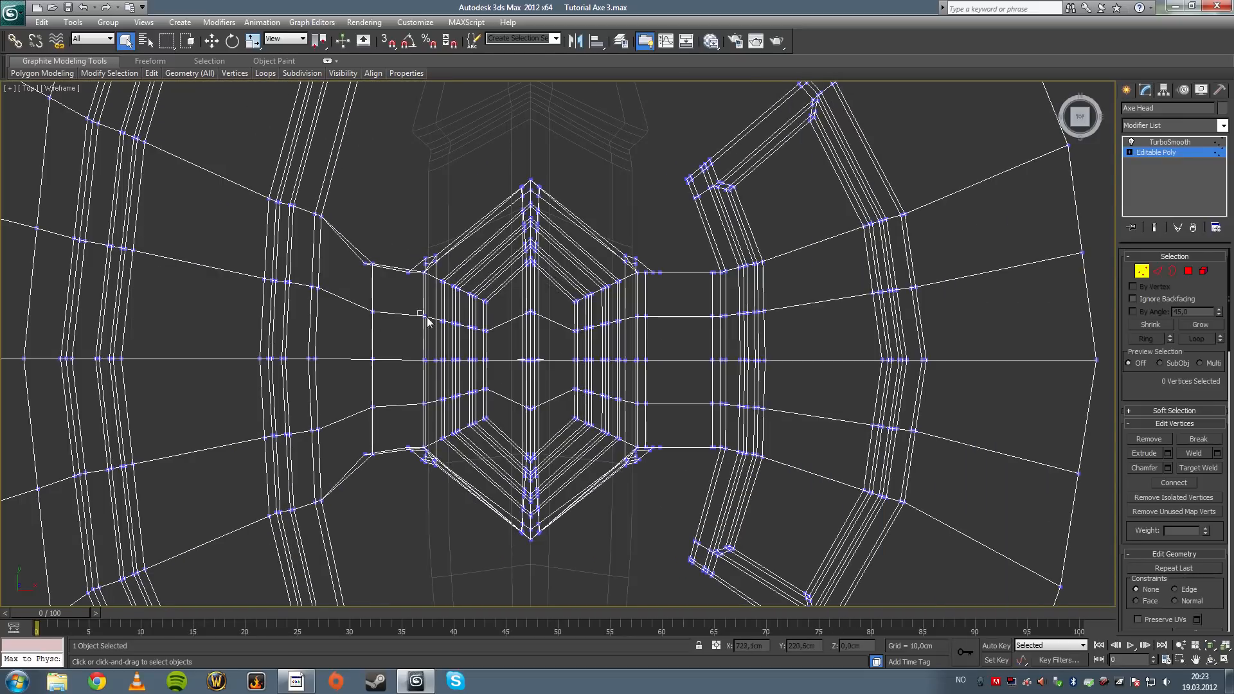
# - Select and move the hexagon's corner vertices in Top wireframe to reshape the centre
pyautogui.moveTo(422, 313); pyautogui.dragTo(634, 352)
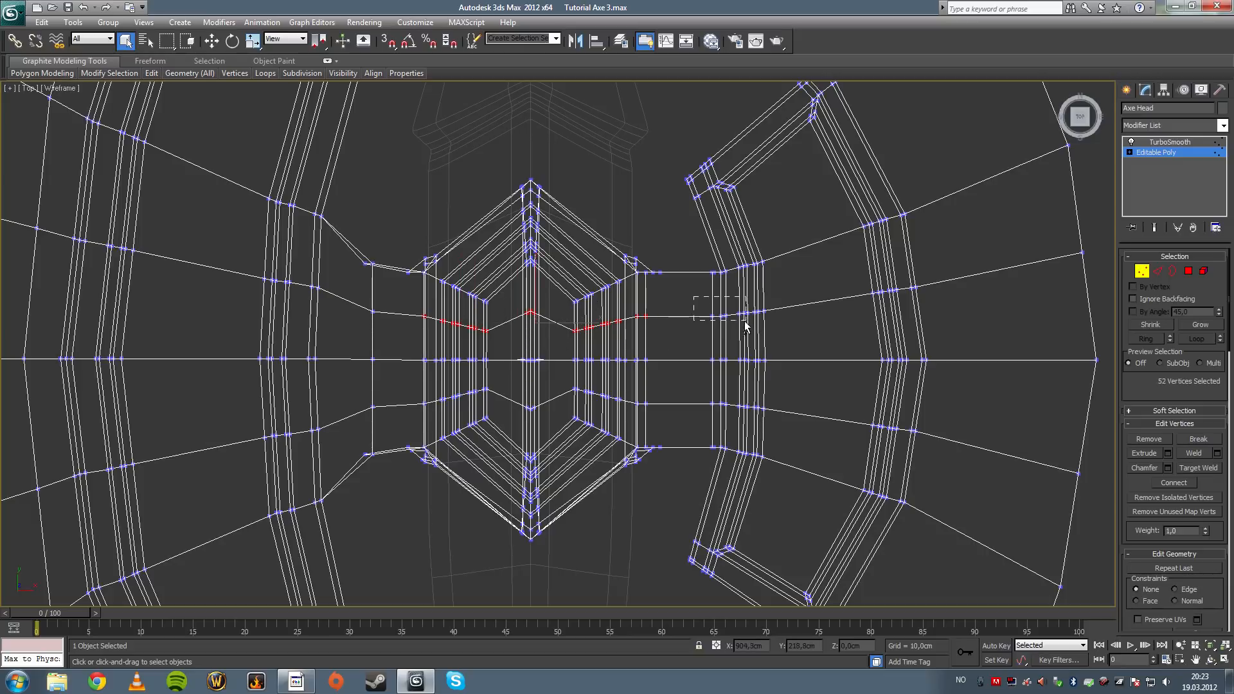
pyautogui.moveTo(727, 330)
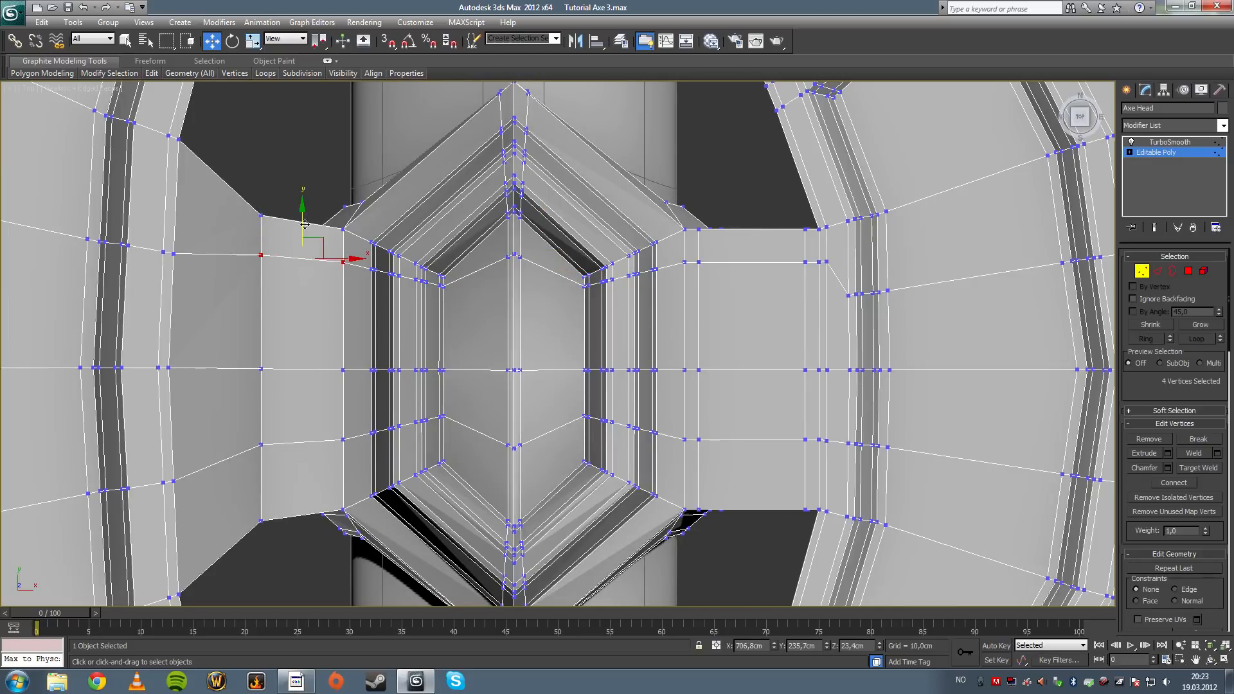
pyautogui.click(374, 268)
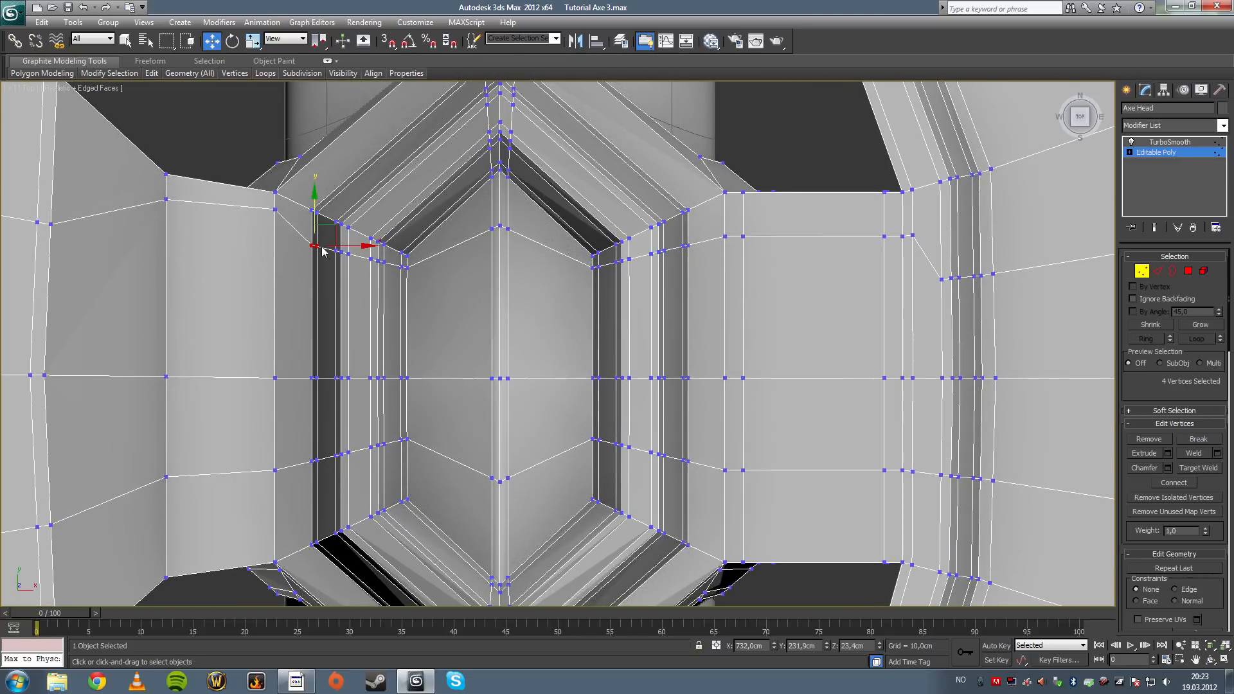
pyautogui.click(338, 248)
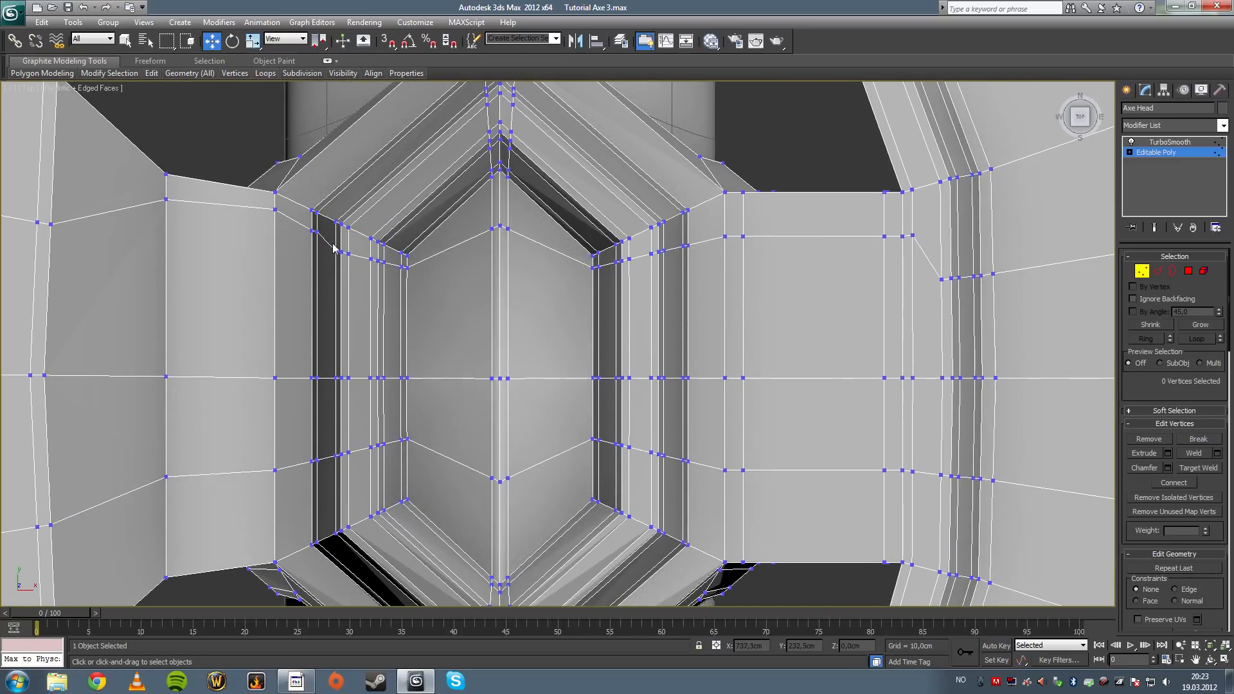
pyautogui.click(344, 233)
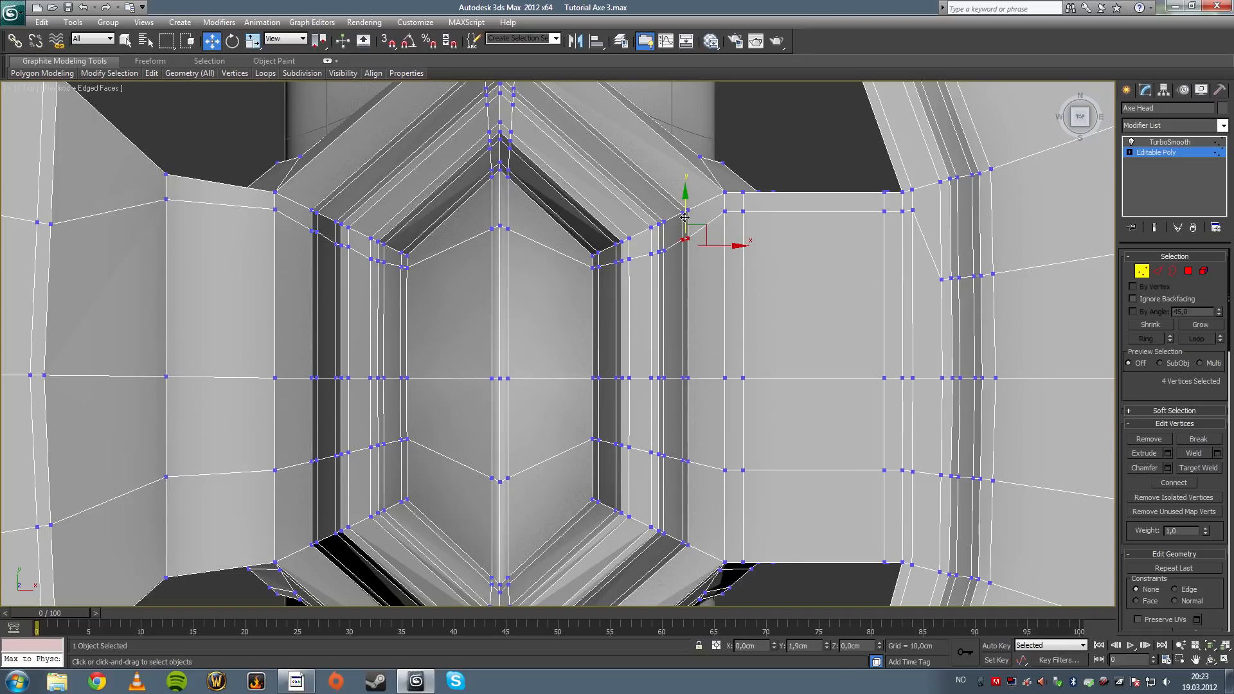
pyautogui.moveTo(685, 219); pyautogui.dragTo(661, 229)
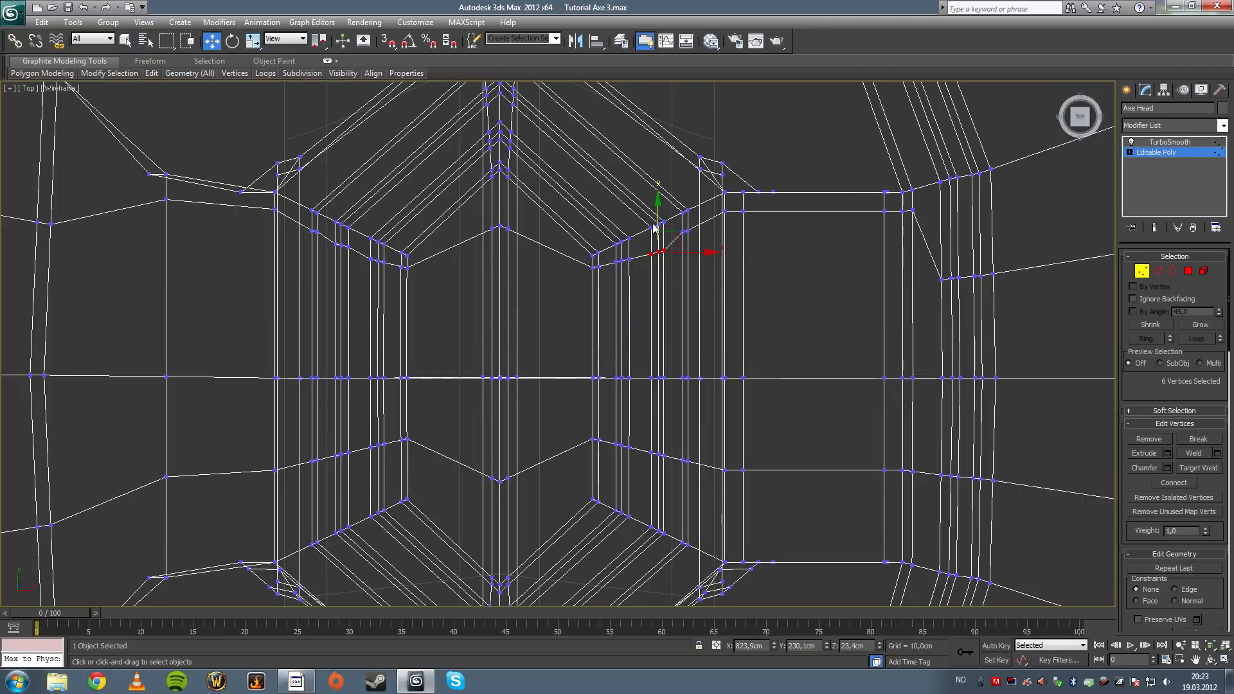
pyautogui.click(669, 310)
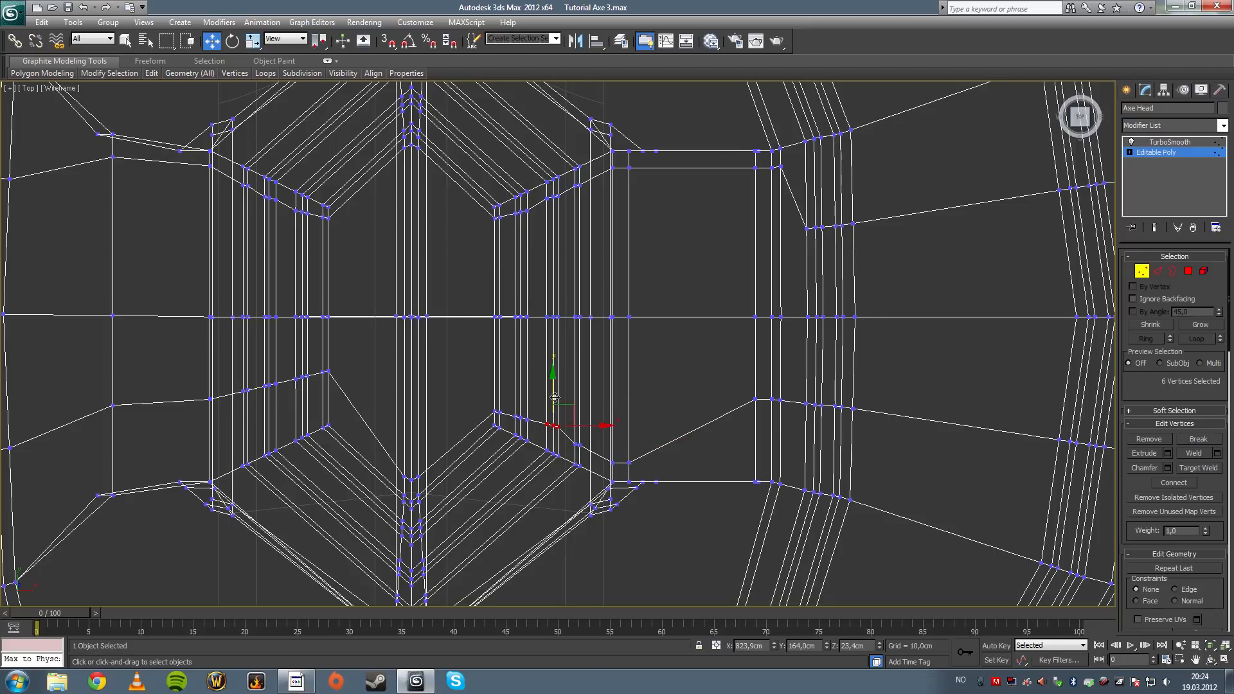
# - Reposition the vertices on the left of the head beside the hexagon, then review in perspective
pyautogui.click(538, 437)
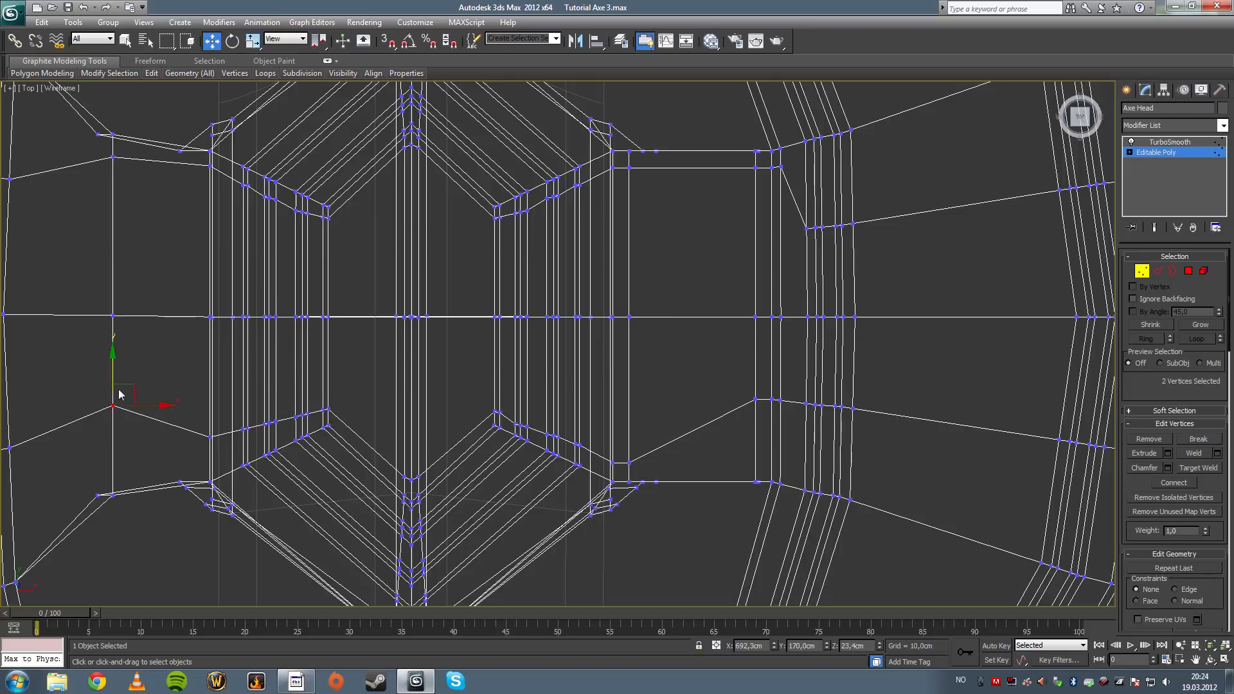
pyautogui.moveTo(115, 394); pyautogui.dragTo(212, 437)
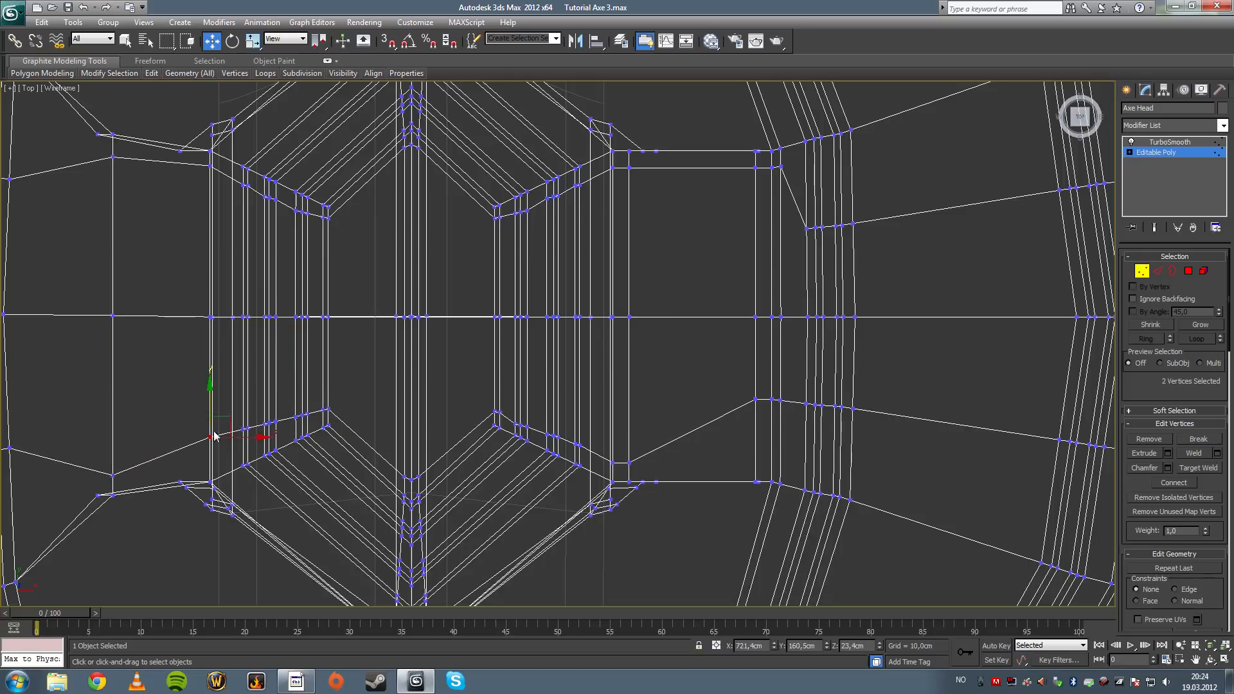
pyautogui.click(252, 445)
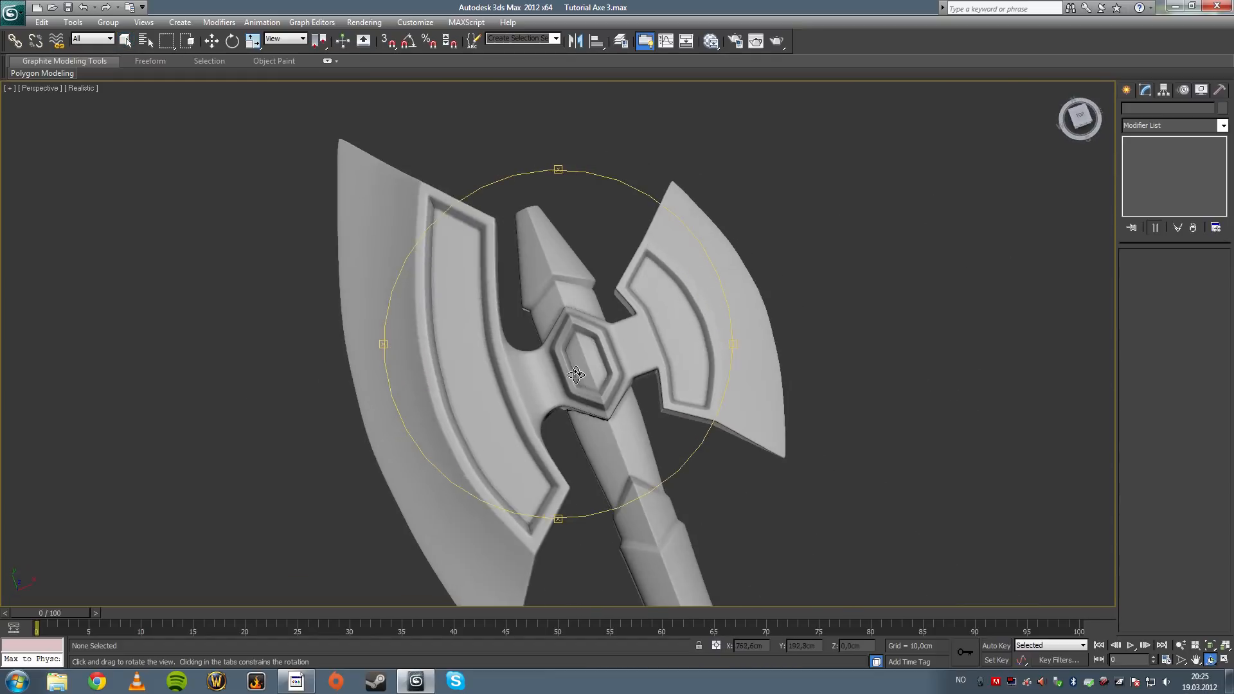
# - Orbit the smoothed axe and follow the handle down toward the Grip Clamp piece
pyautogui.moveTo(576, 373); pyautogui.dragTo(597, 359)
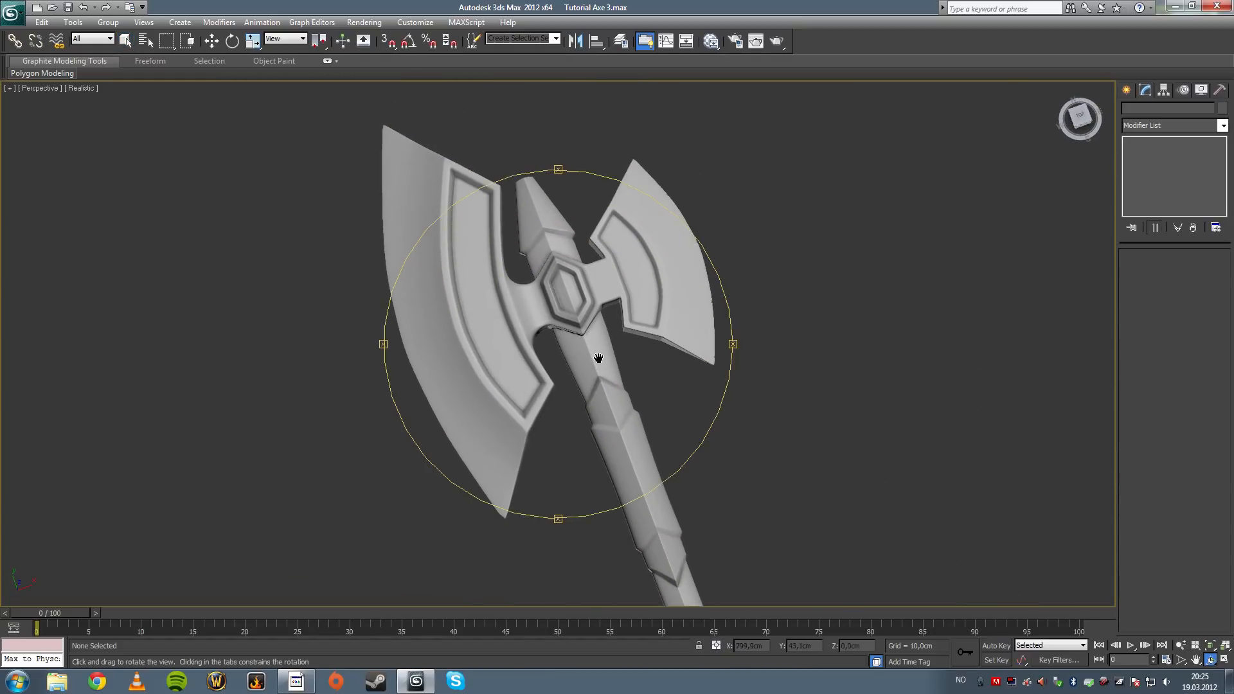
pyautogui.moveTo(597, 359); pyautogui.dragTo(675, 532)
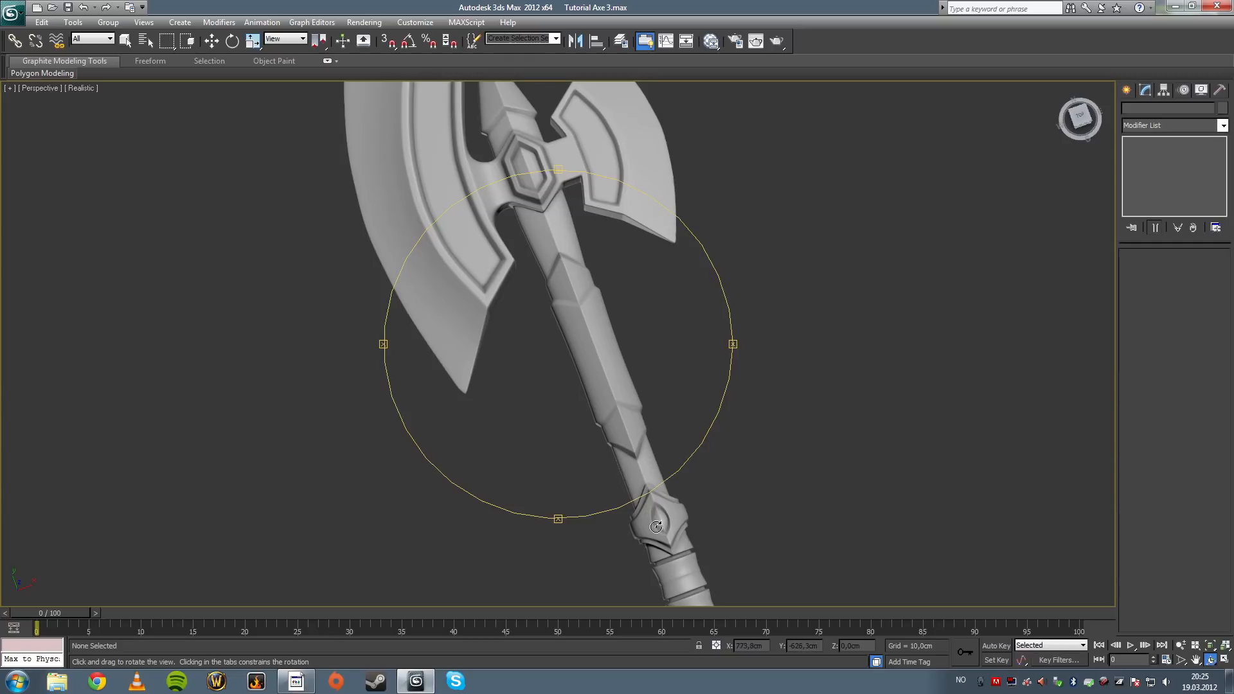
pyautogui.moveTo(394, 189)
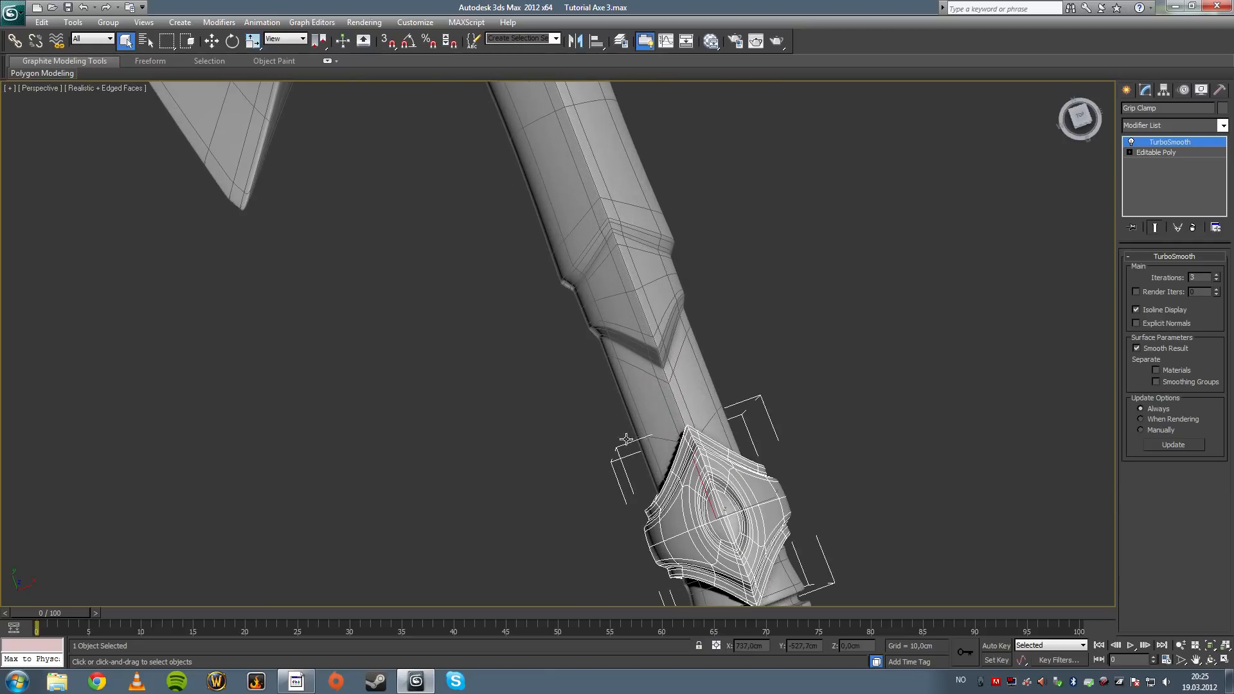
# - Select the Axe Head object to bring its hexagonal hub up close
pyautogui.click(1156, 152)
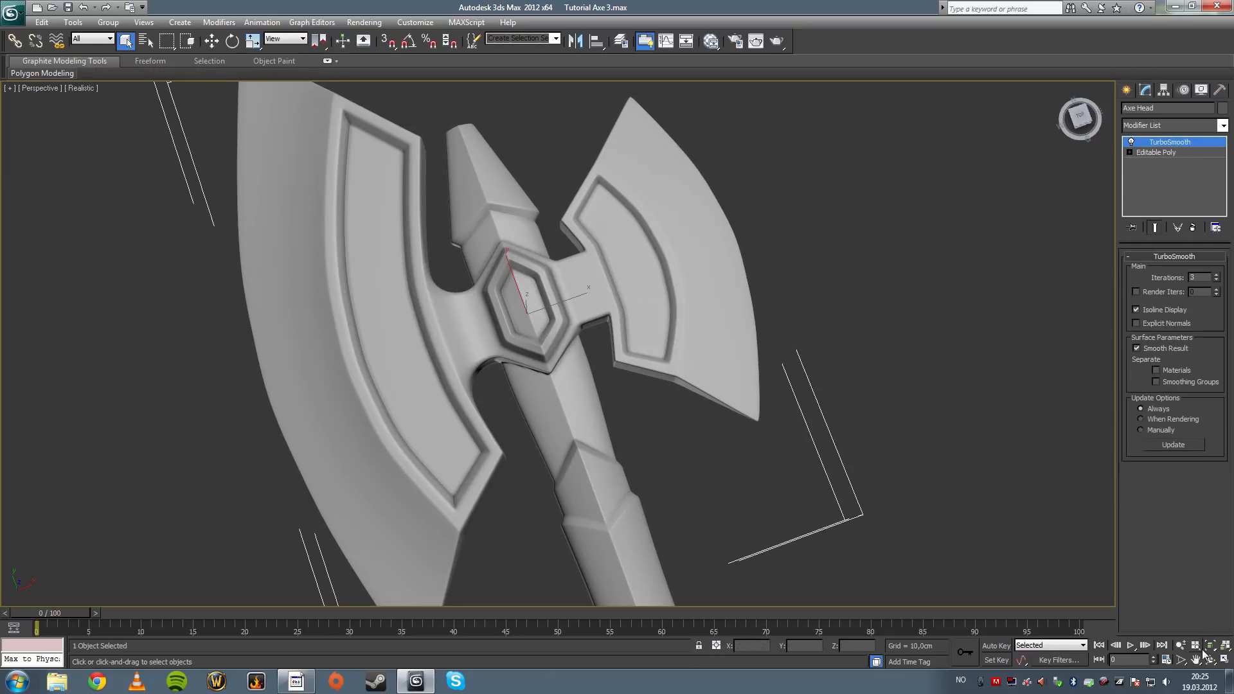
# - Orbit the smoothed head to side and front views, then re-select it for vertex editing
pyautogui.moveTo(552, 315); pyautogui.dragTo(559, 346)
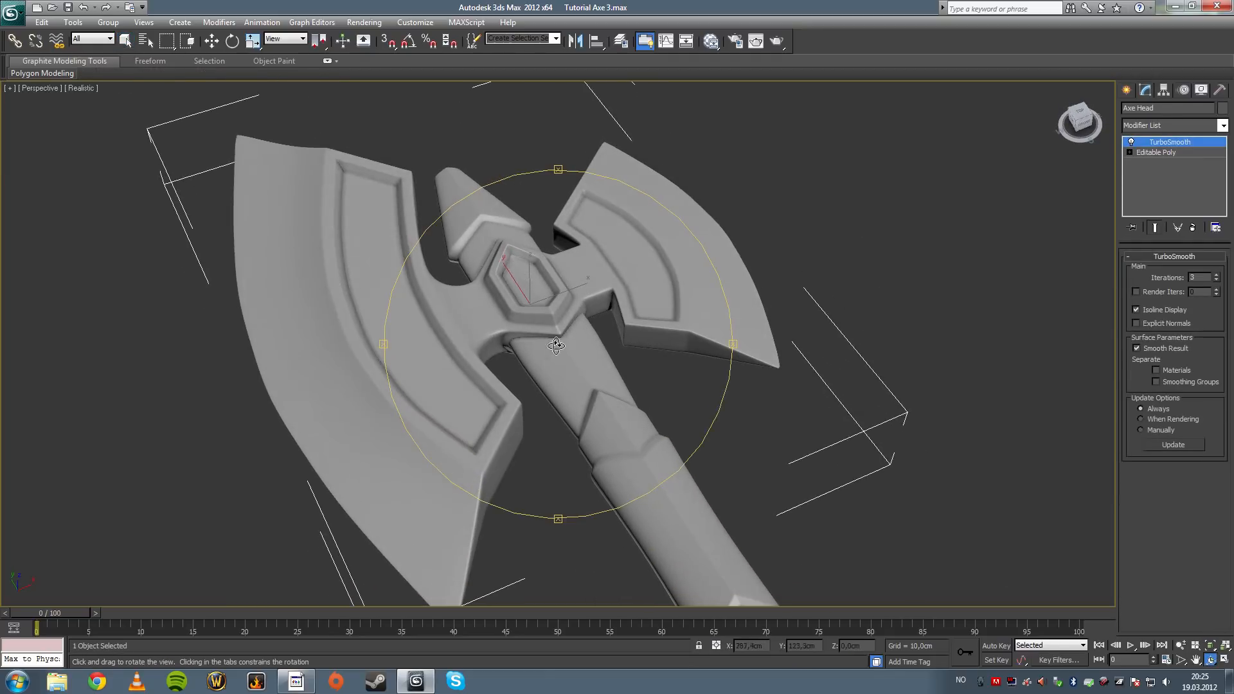
pyautogui.moveTo(555, 344); pyautogui.dragTo(601, 392)
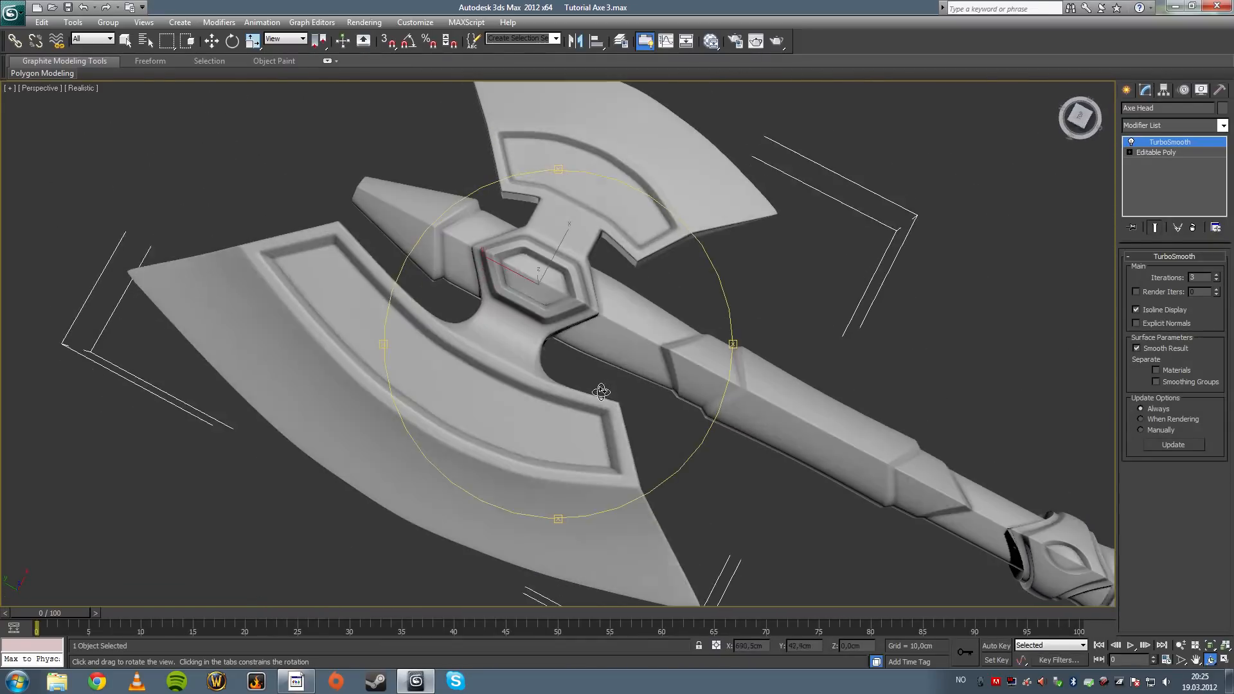
pyautogui.moveTo(601, 392); pyautogui.dragTo(499, 355)
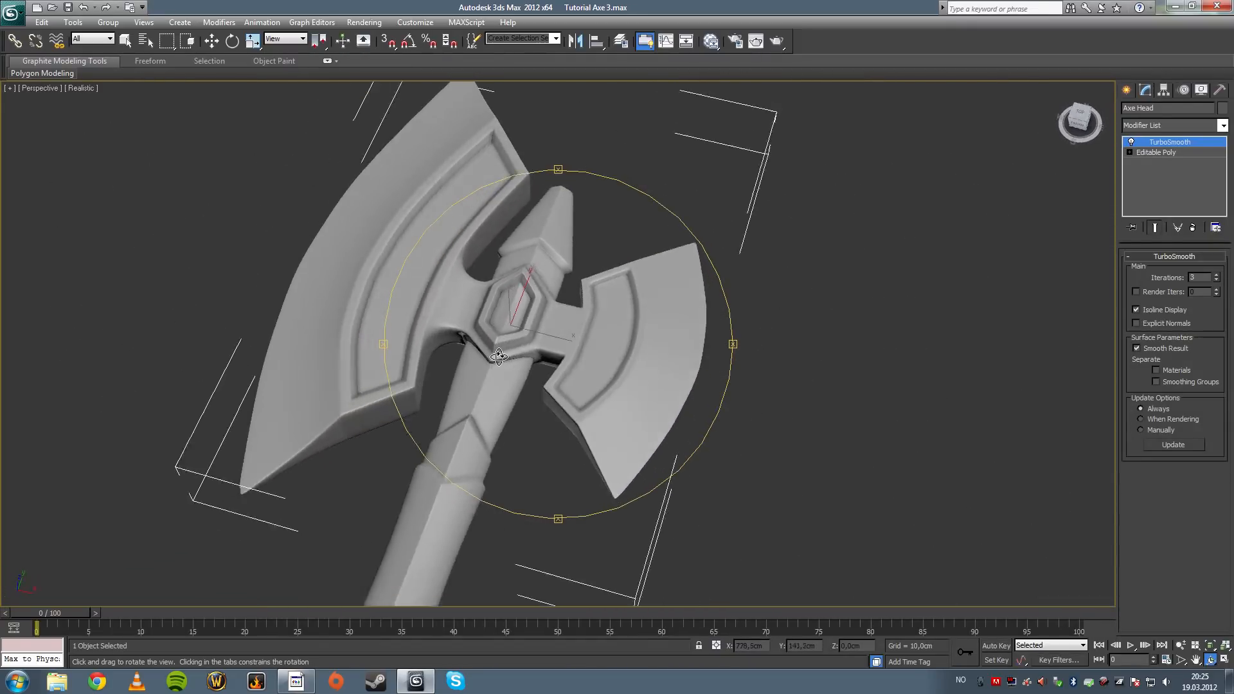
pyautogui.moveTo(497, 355); pyautogui.dragTo(610, 290)
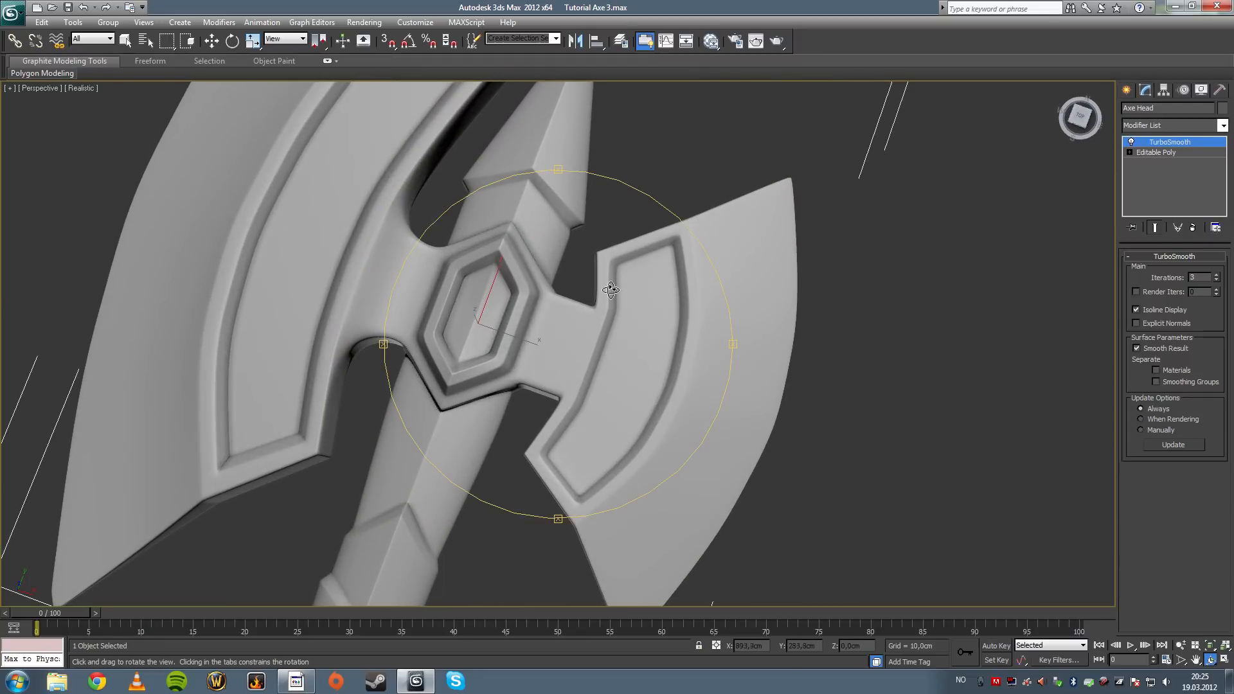
pyautogui.click(1155, 151)
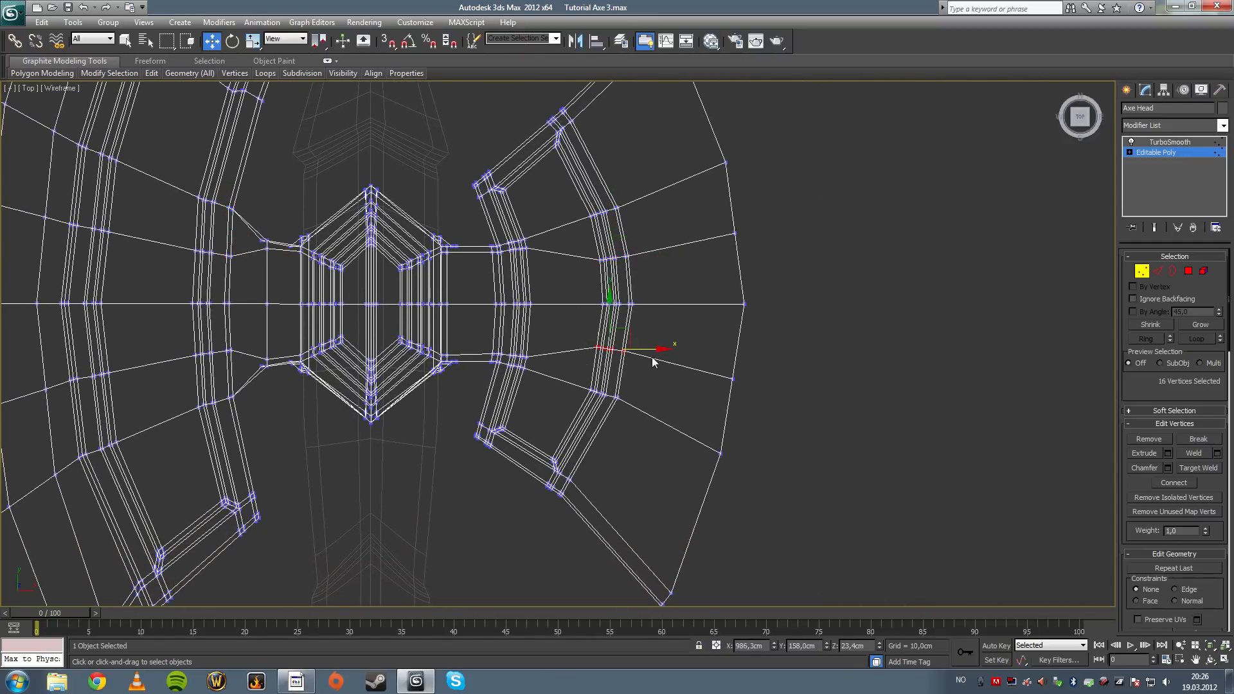
# - Reposition vertices along the right blade's outline
pyautogui.click(586, 218)
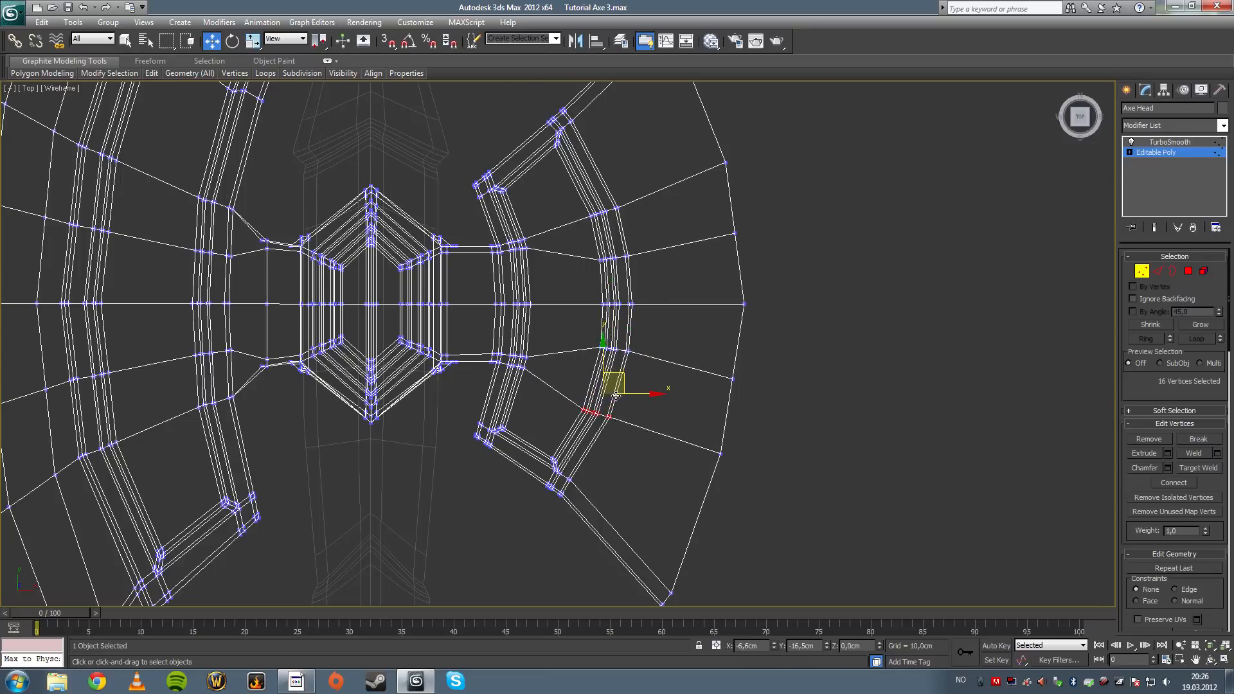
pyautogui.moveTo(614, 393); pyautogui.dragTo(622, 346)
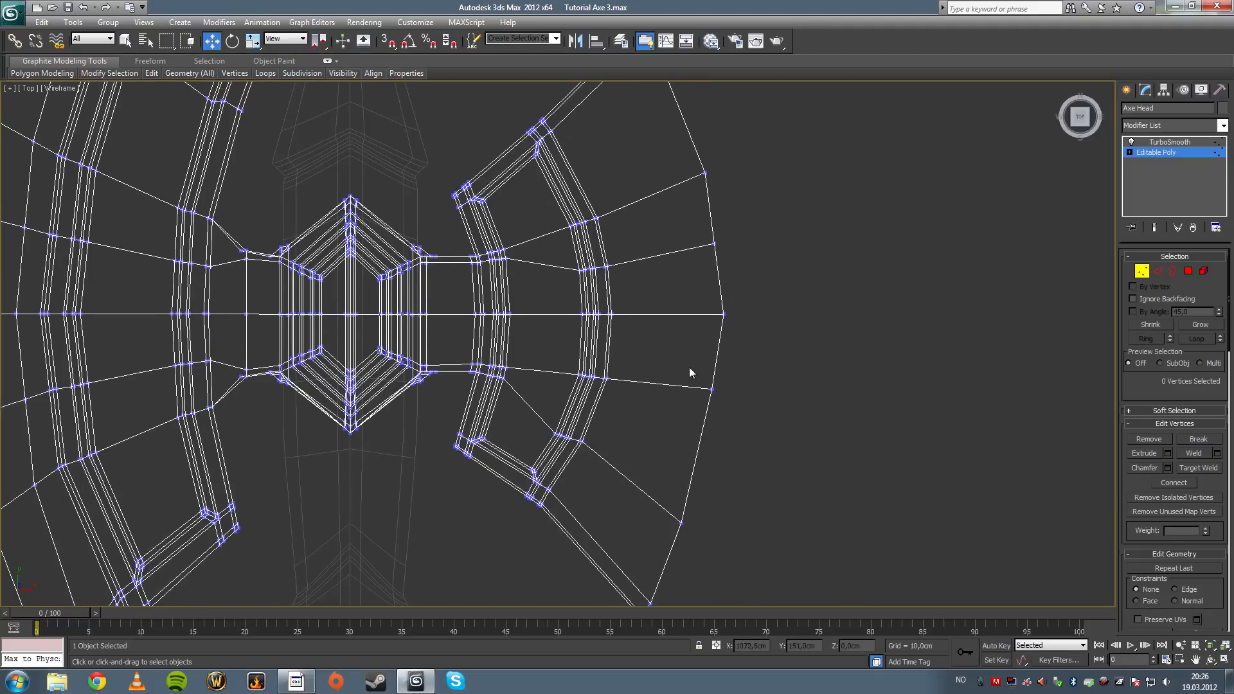
# - Reposition vertices along the left blade's outline
pyautogui.click(708, 385)
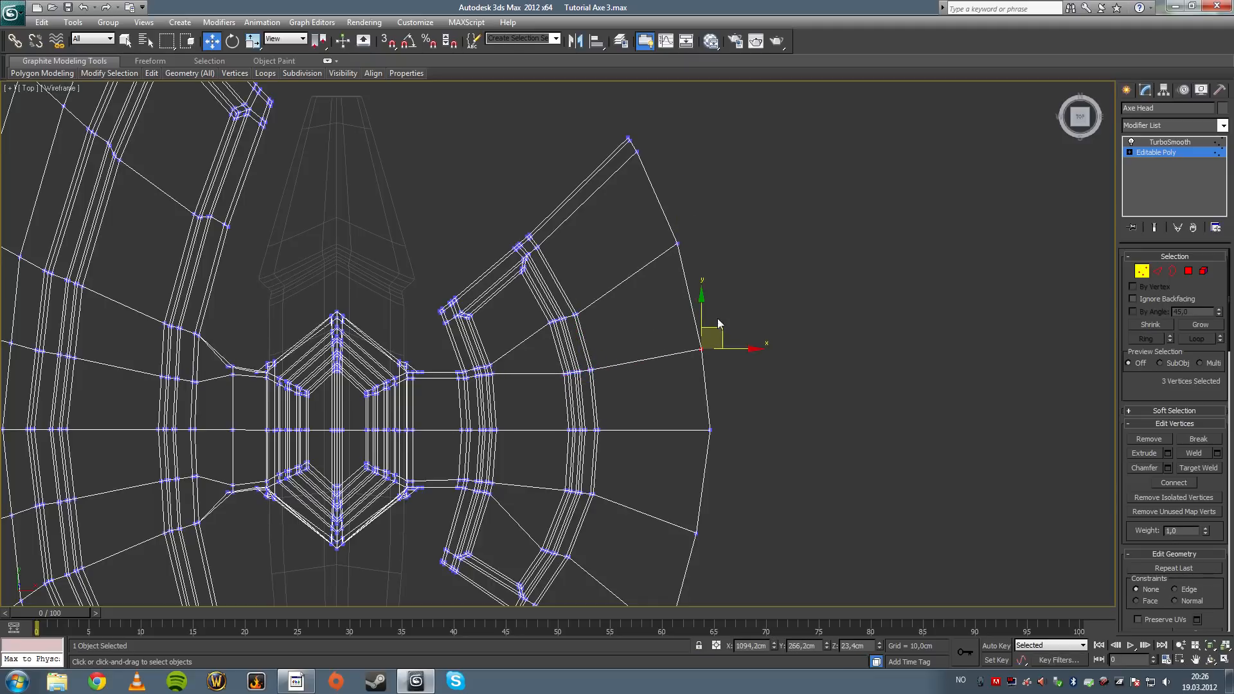
pyautogui.click(722, 376)
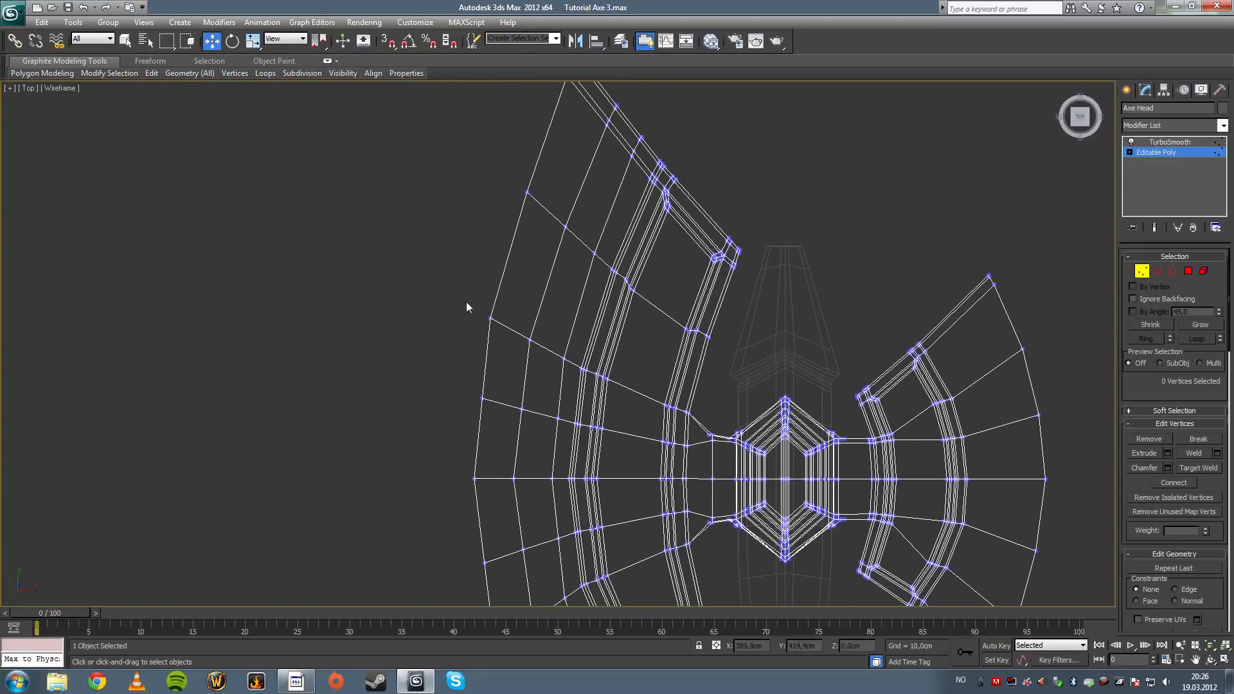
pyautogui.moveTo(508, 378)
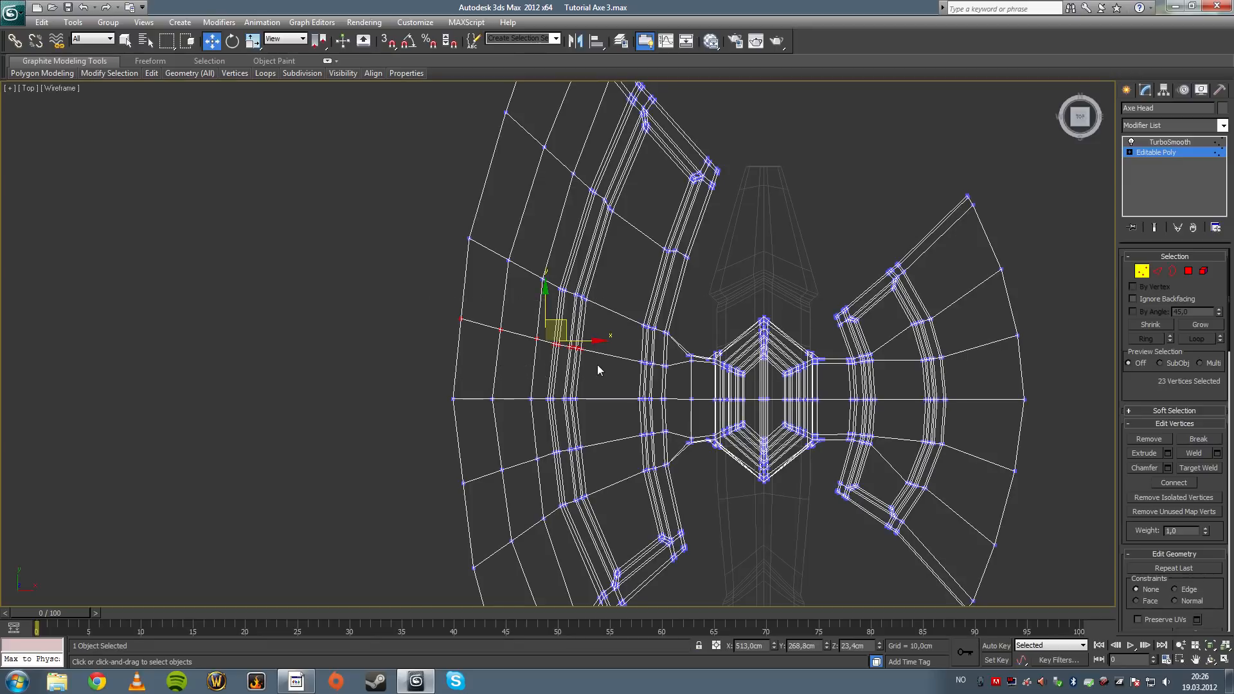
pyautogui.moveTo(598, 339); pyautogui.dragTo(571, 345)
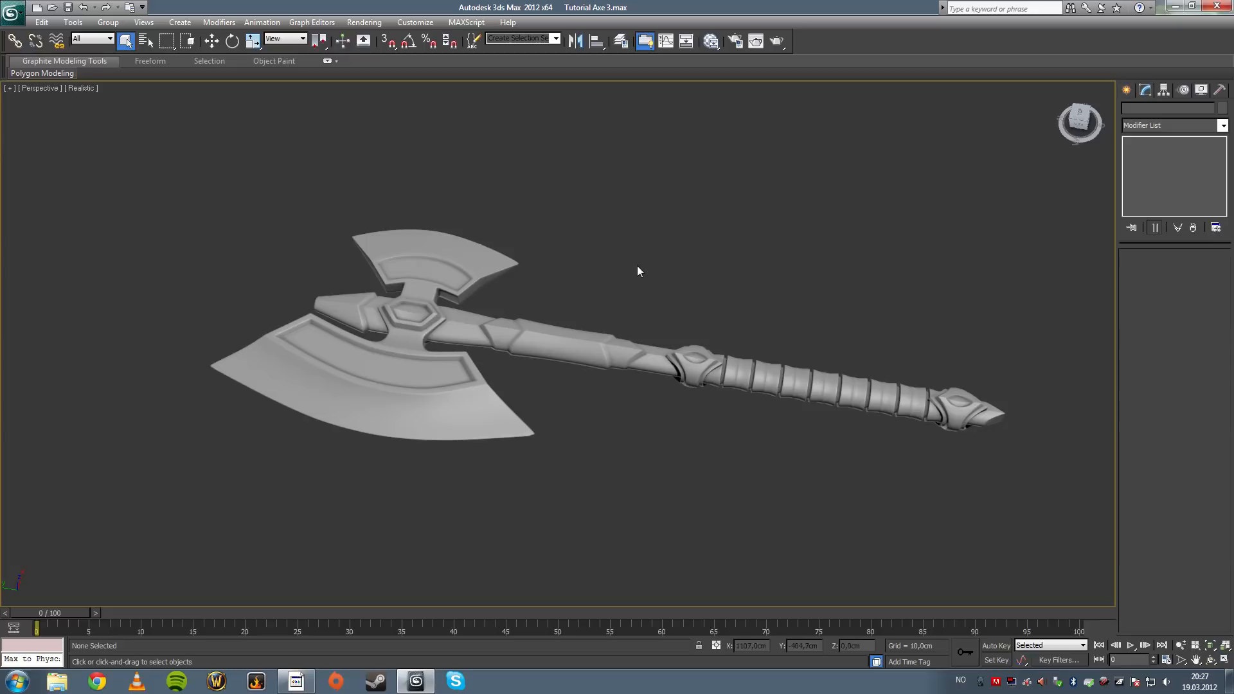
pyautogui.moveTo(436, 266)
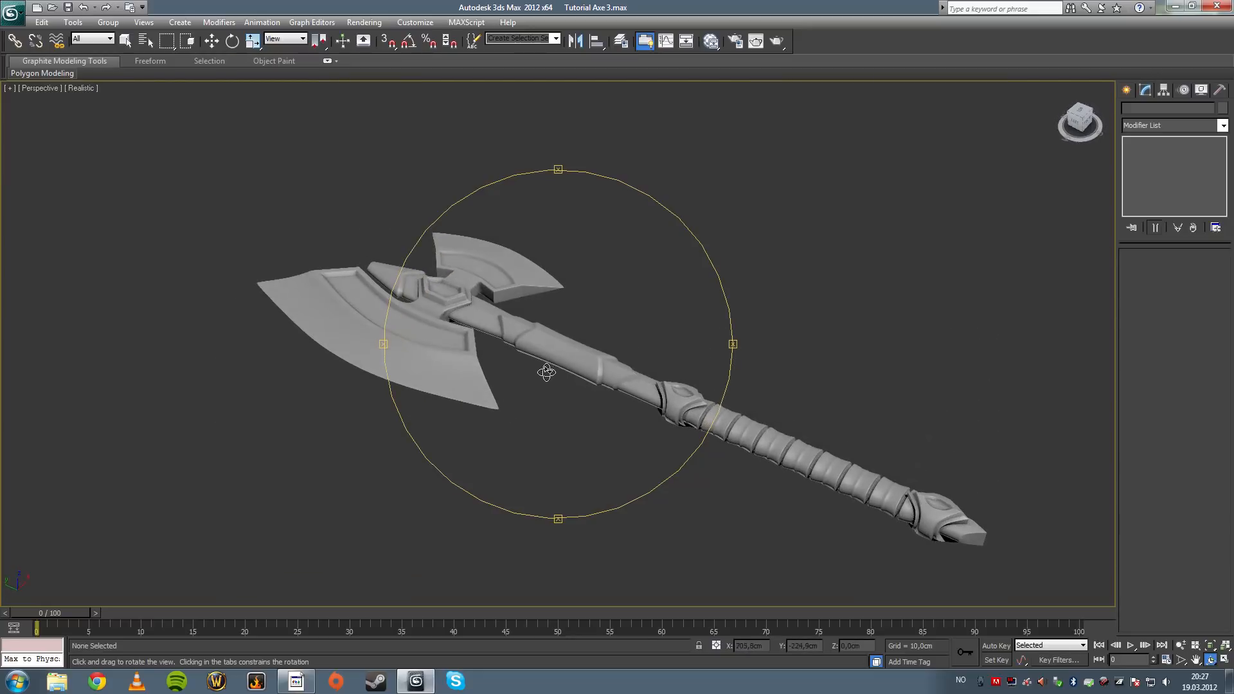
pyautogui.moveTo(546, 372); pyautogui.dragTo(501, 352)
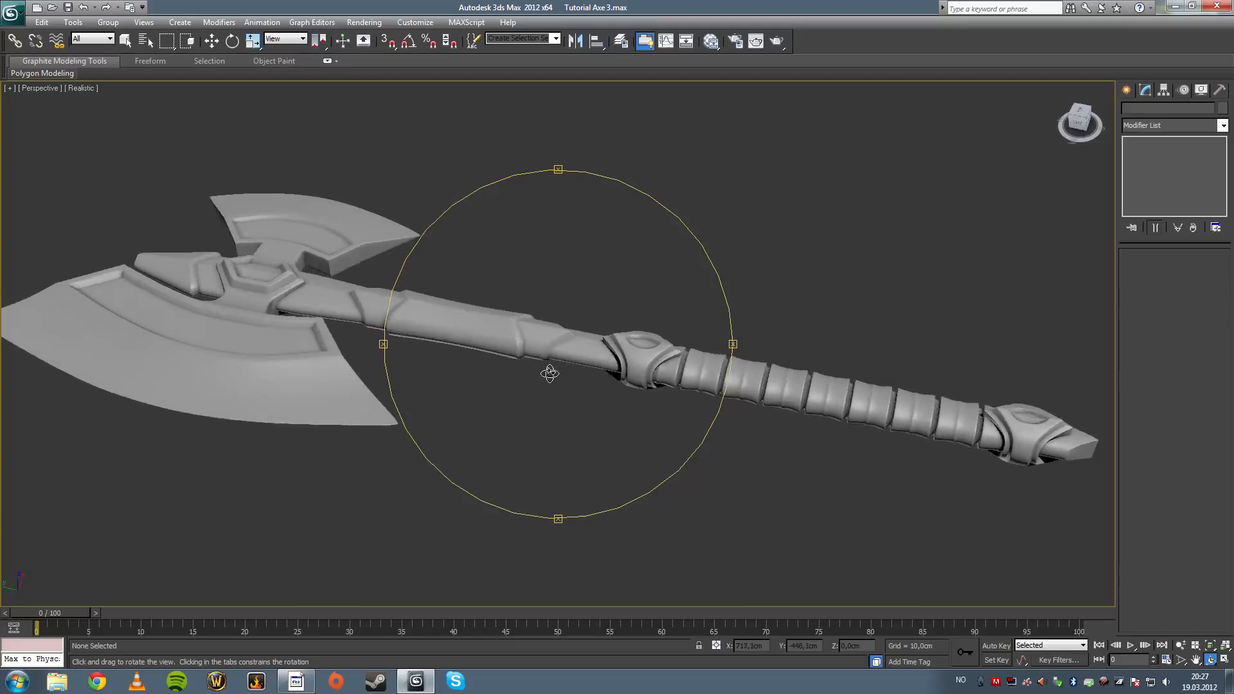
pyautogui.moveTo(549, 373); pyautogui.dragTo(559, 349)
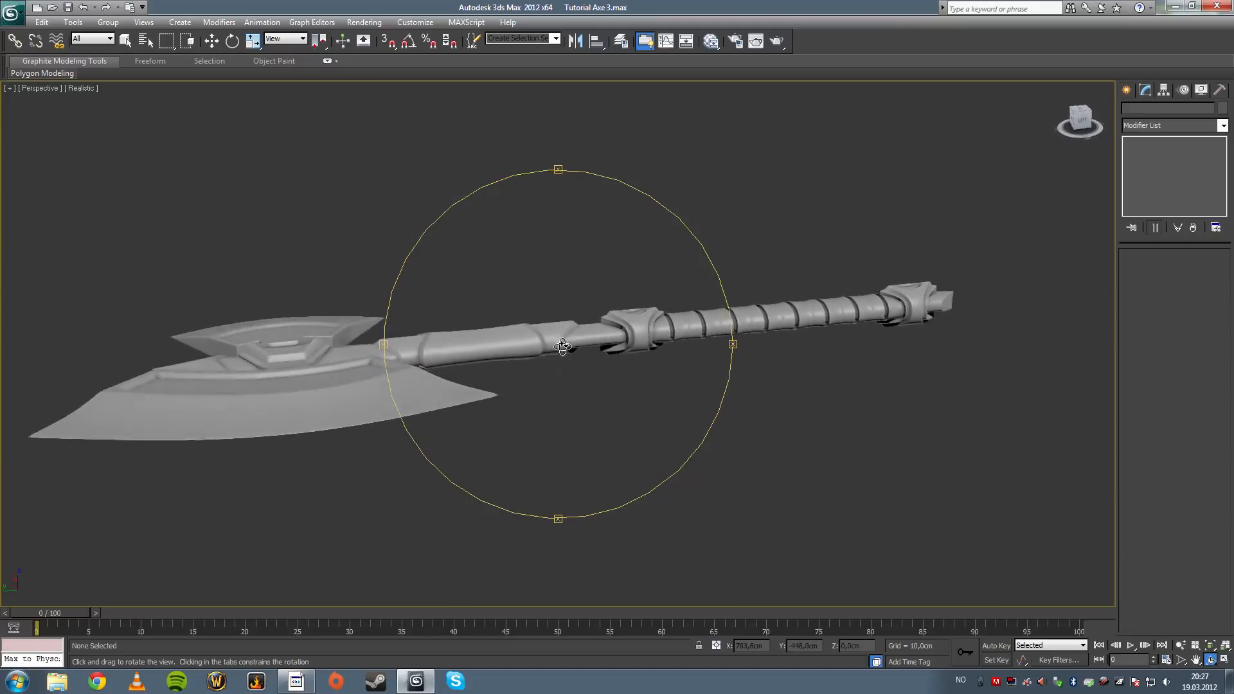
pyautogui.moveTo(561, 347); pyautogui.dragTo(485, 337)
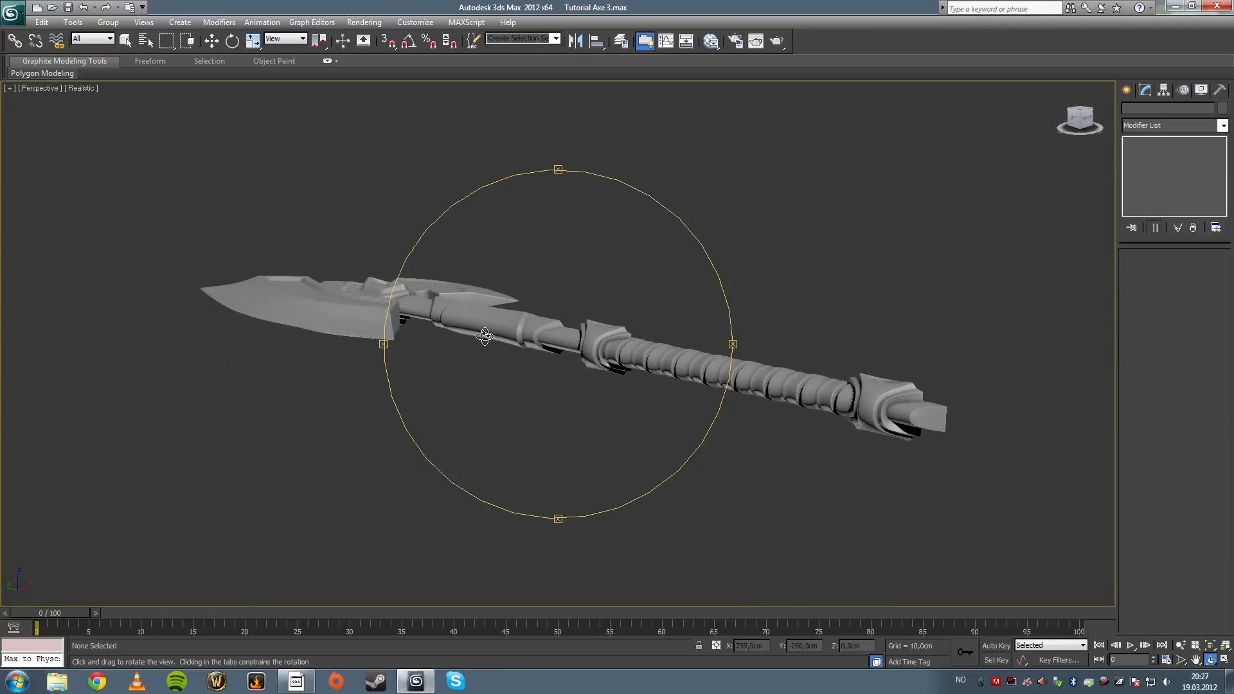
pyautogui.moveTo(485, 336); pyautogui.dragTo(485, 339)
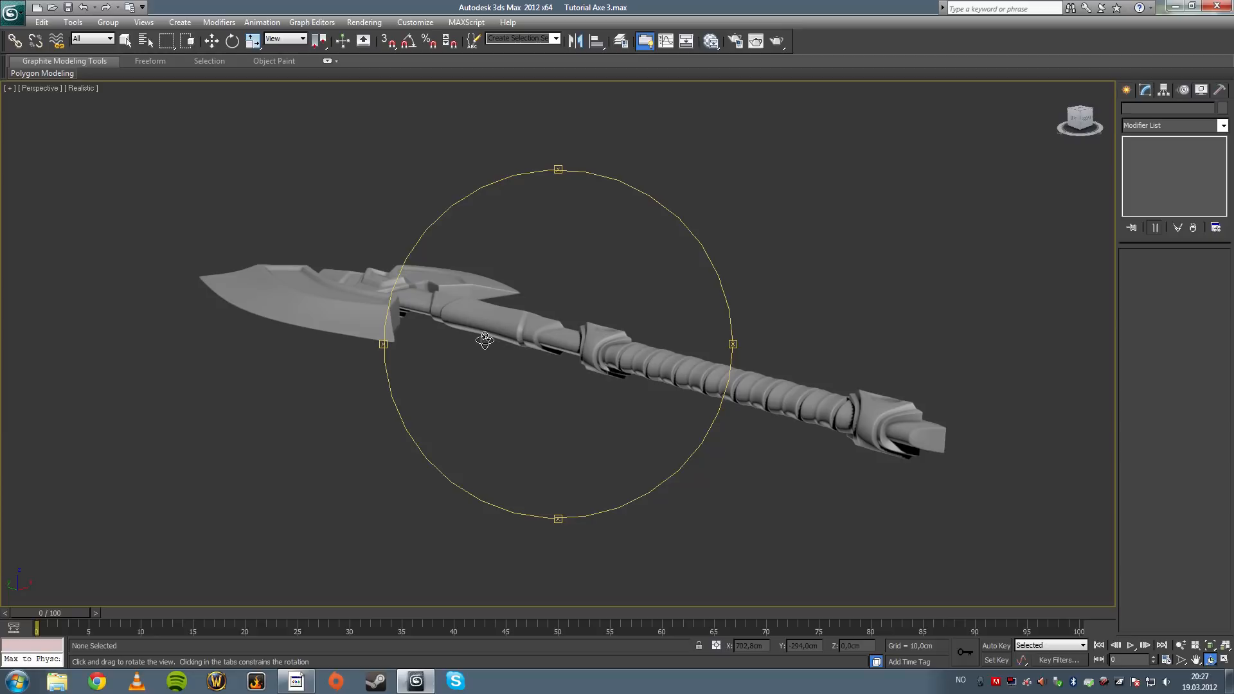
pyautogui.moveTo(485, 338); pyautogui.dragTo(545, 368)
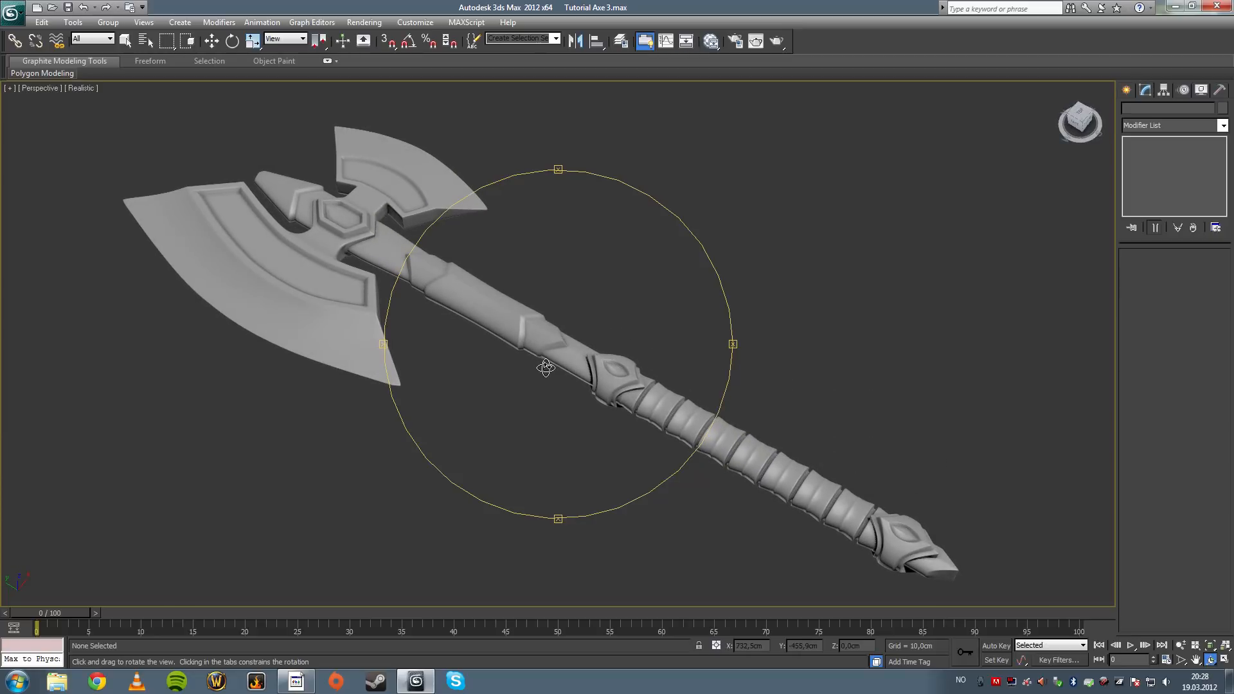
pyautogui.moveTo(545, 367); pyautogui.dragTo(592, 387)
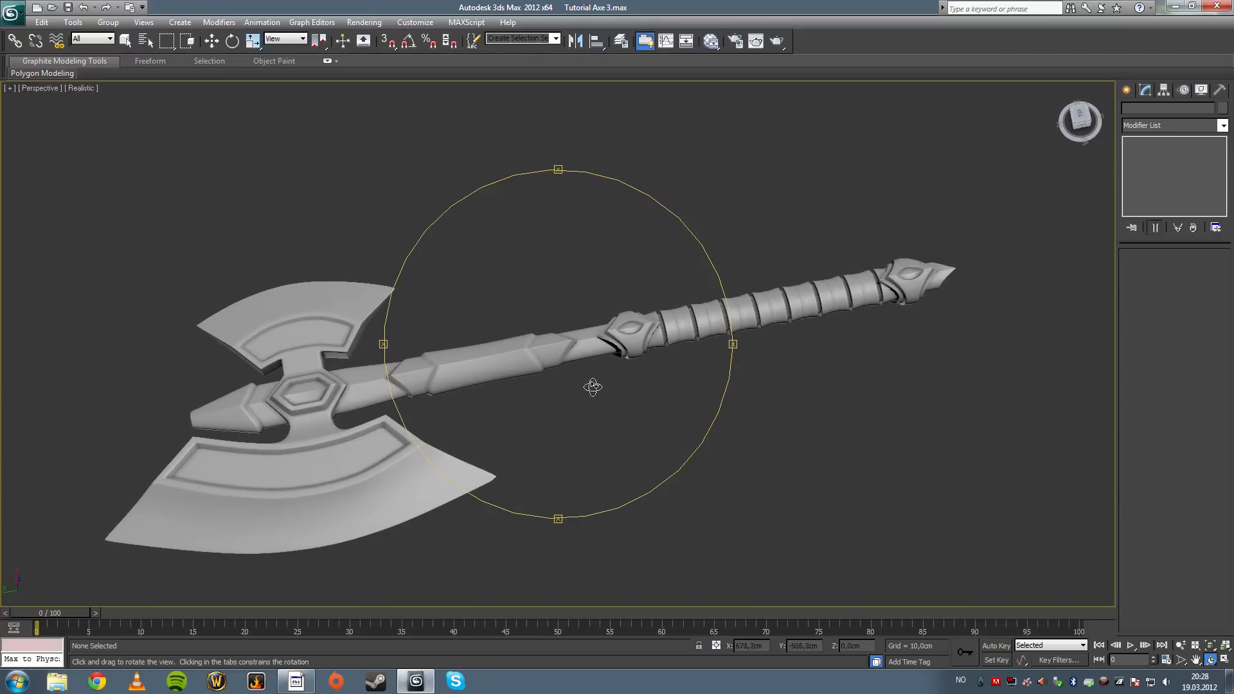